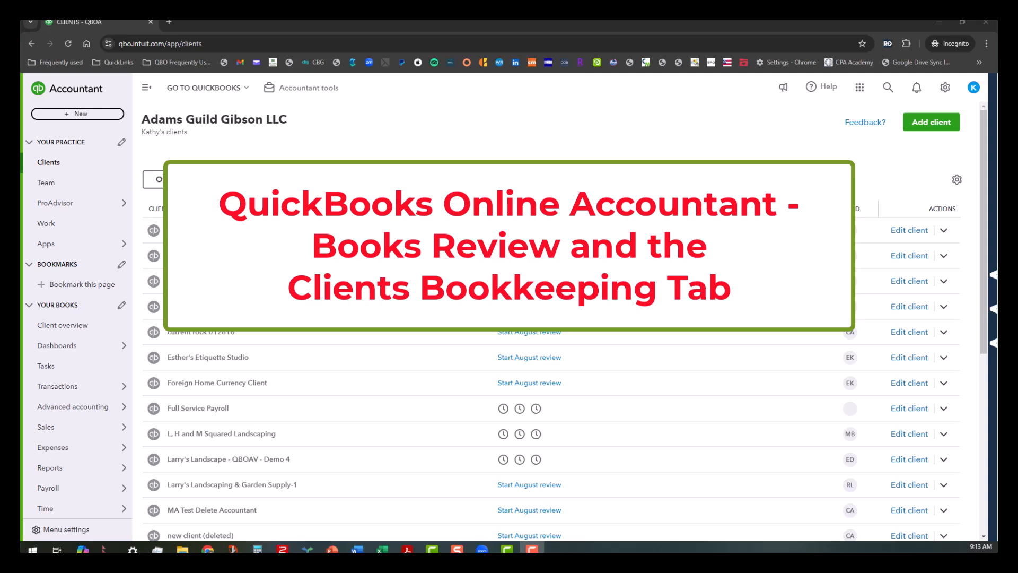
- Browse the practice's client list, toggling between the Overview and Bookkeeping views
left_click(241, 179)
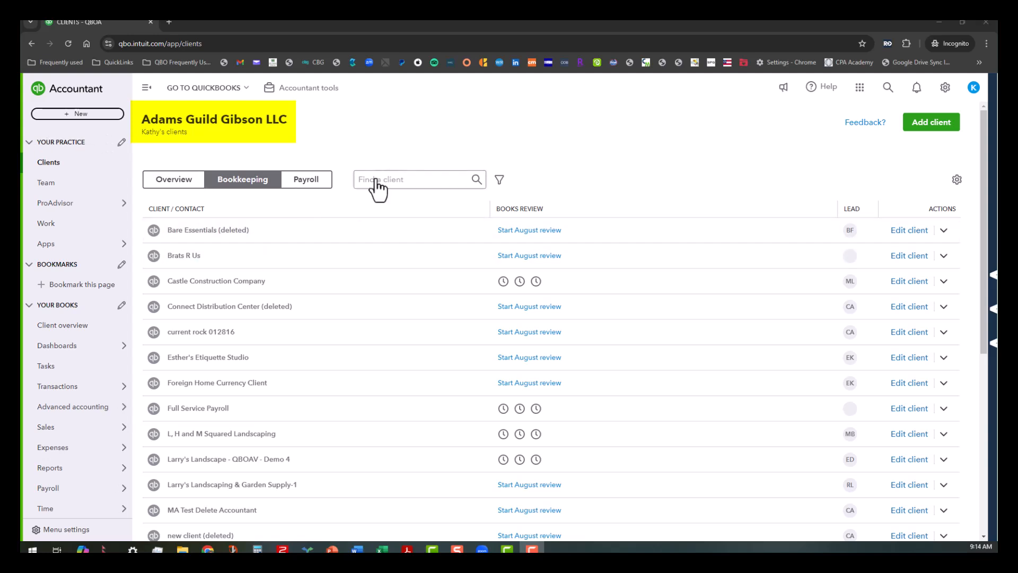
scroll("down", 3)
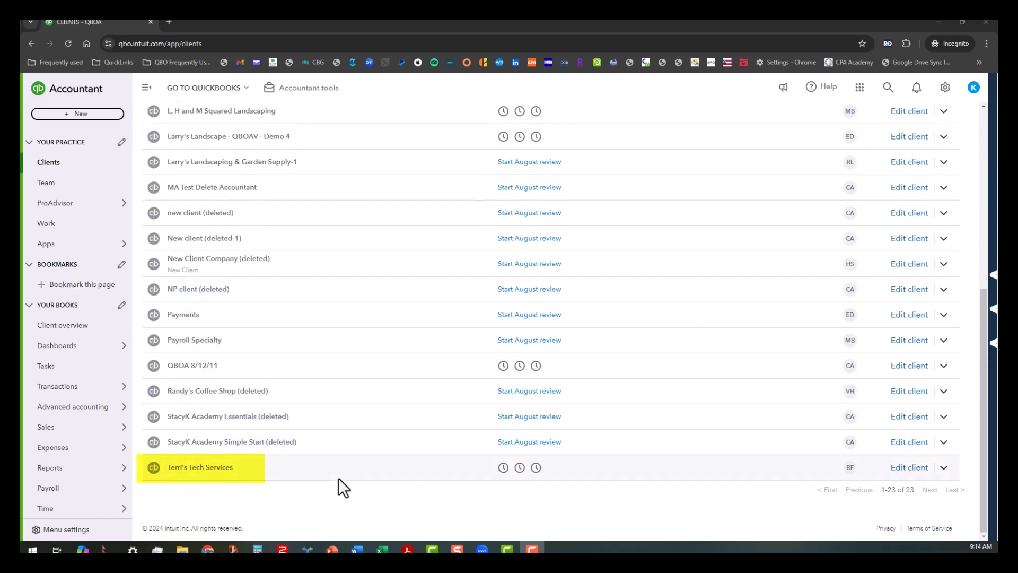
mouse_move(154, 466)
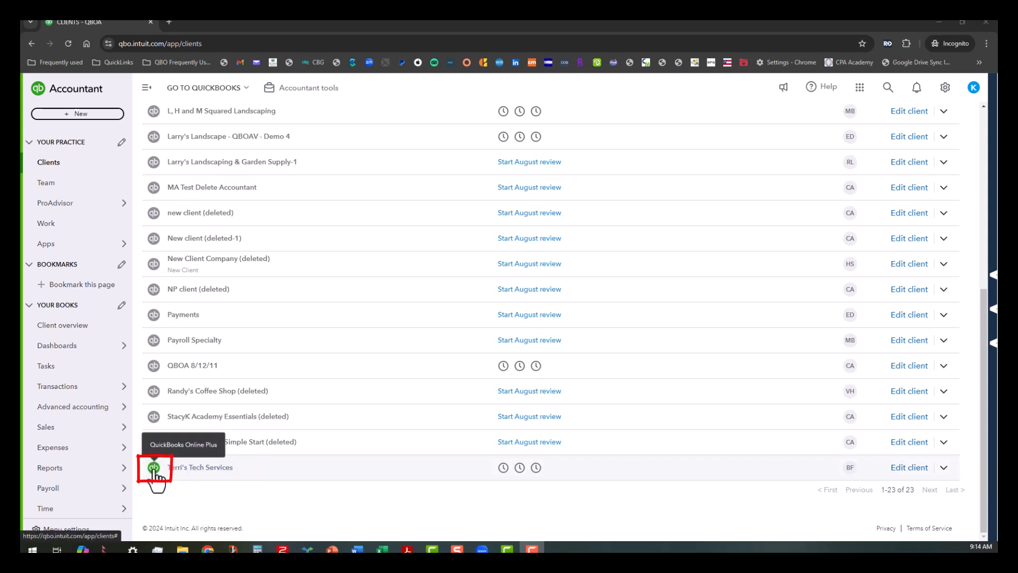
mouse_move(344, 496)
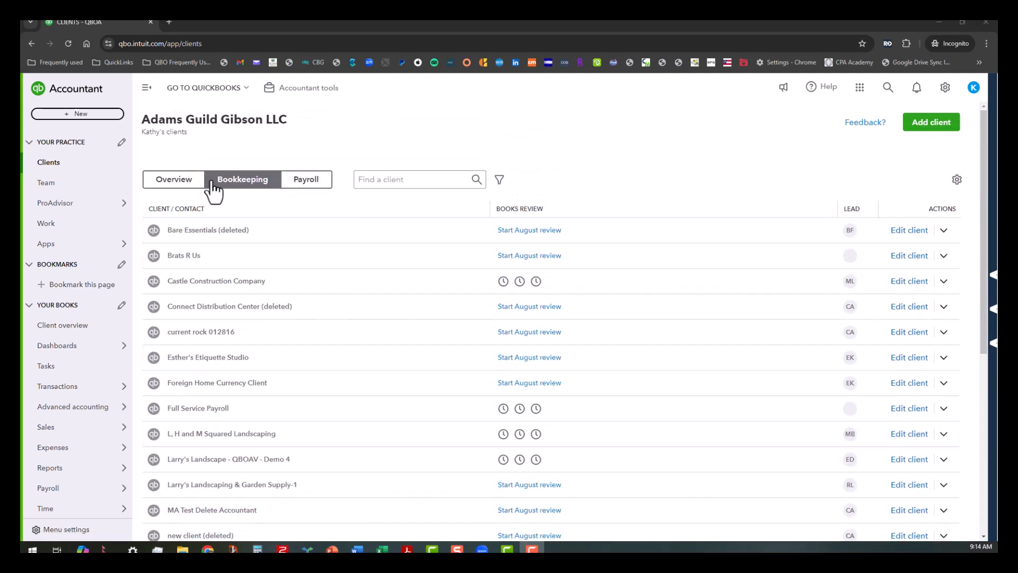
left_click(173, 179)
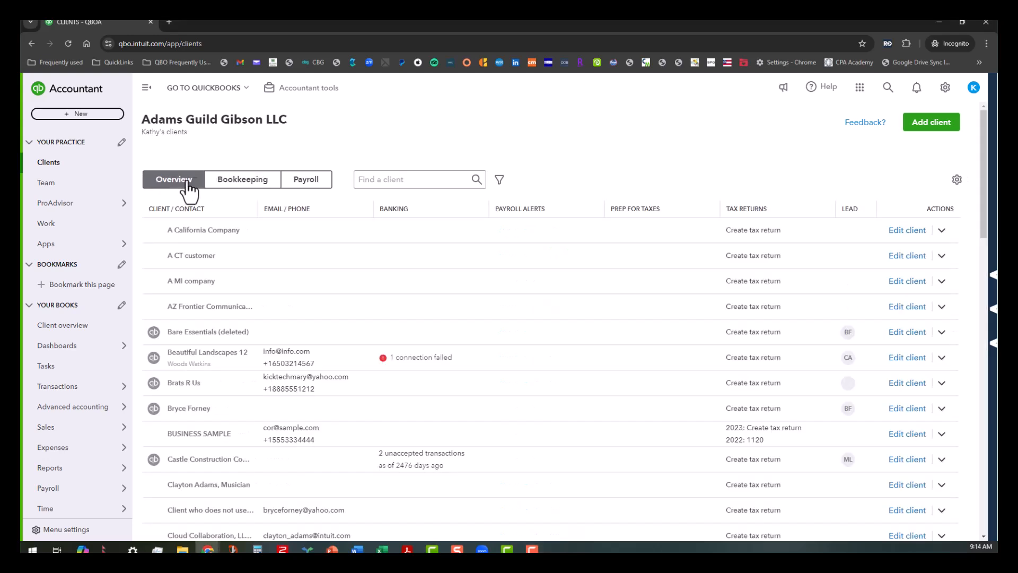
left_click(242, 179)
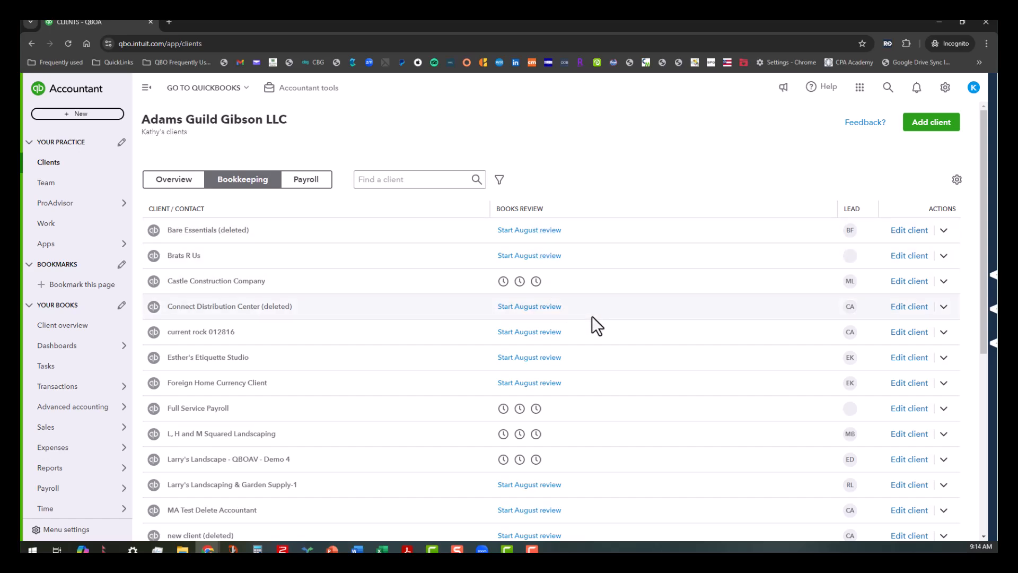
scroll("down", 3)
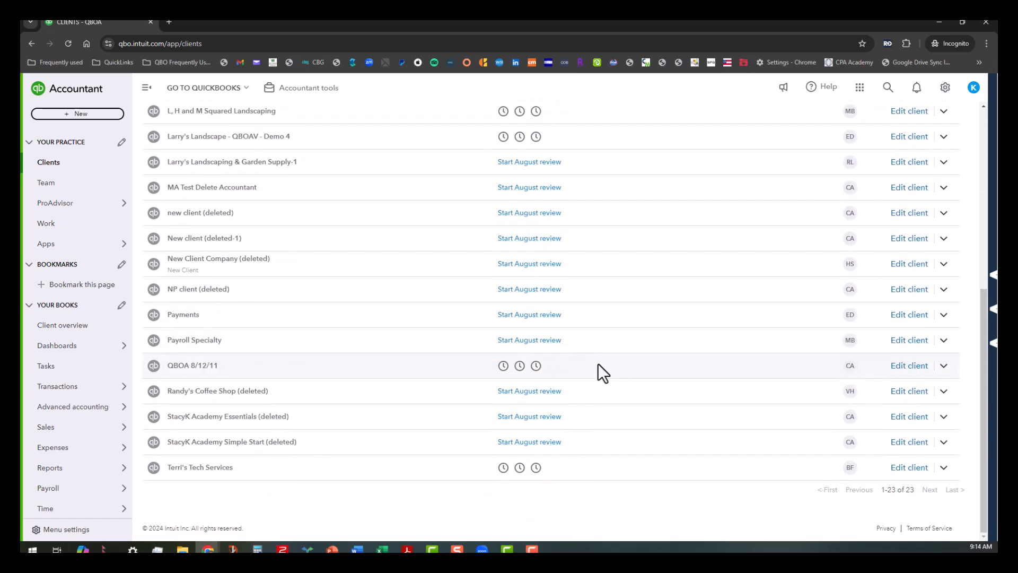
mouse_move(403, 492)
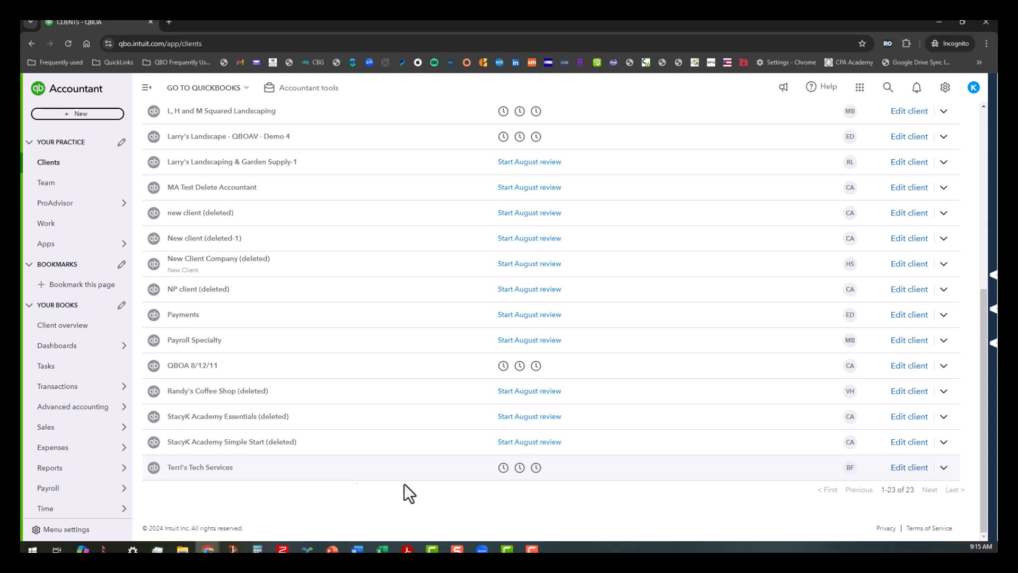
mouse_move(502, 466)
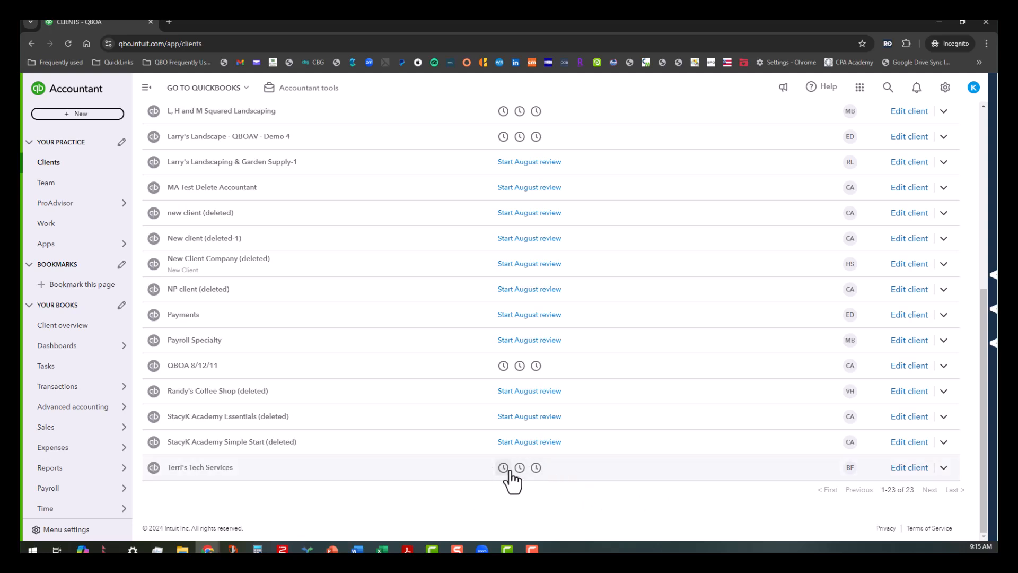
- Bring up Terri's Tech Services' August 2024 books review checklist from its Books Review icon
left_click(502, 467)
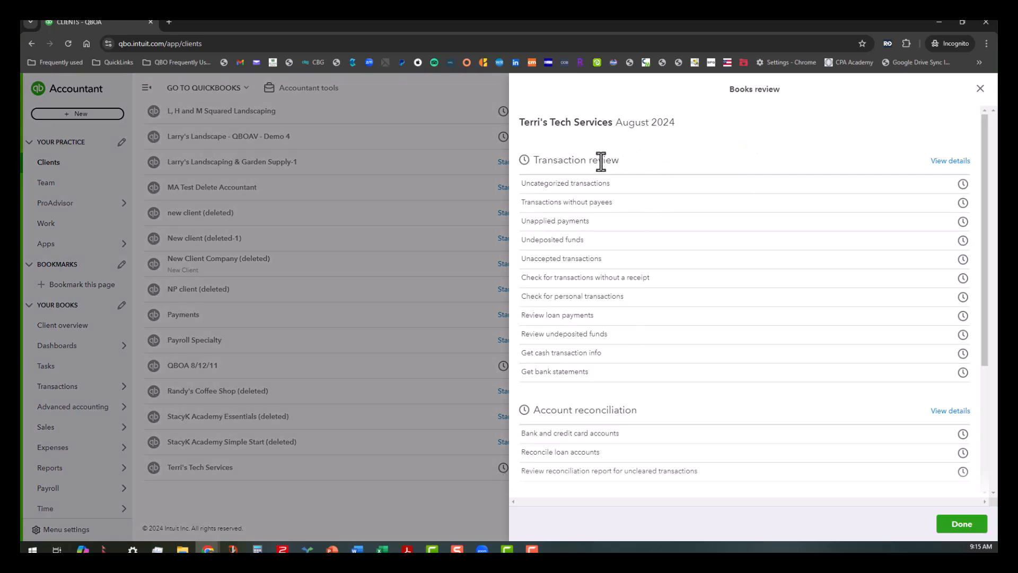
scroll("down", 3)
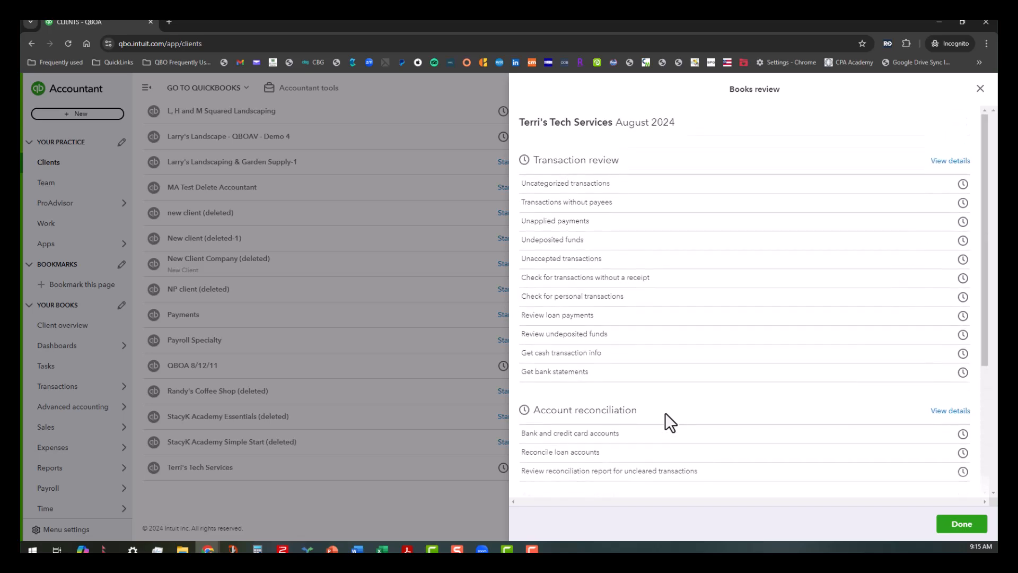
mouse_move(670, 190)
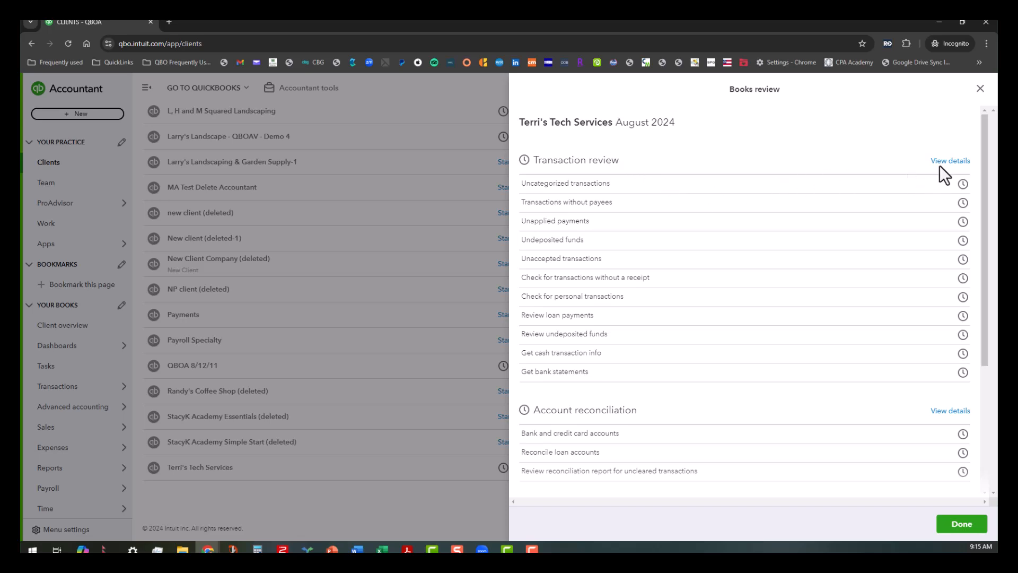
mouse_move(980, 293)
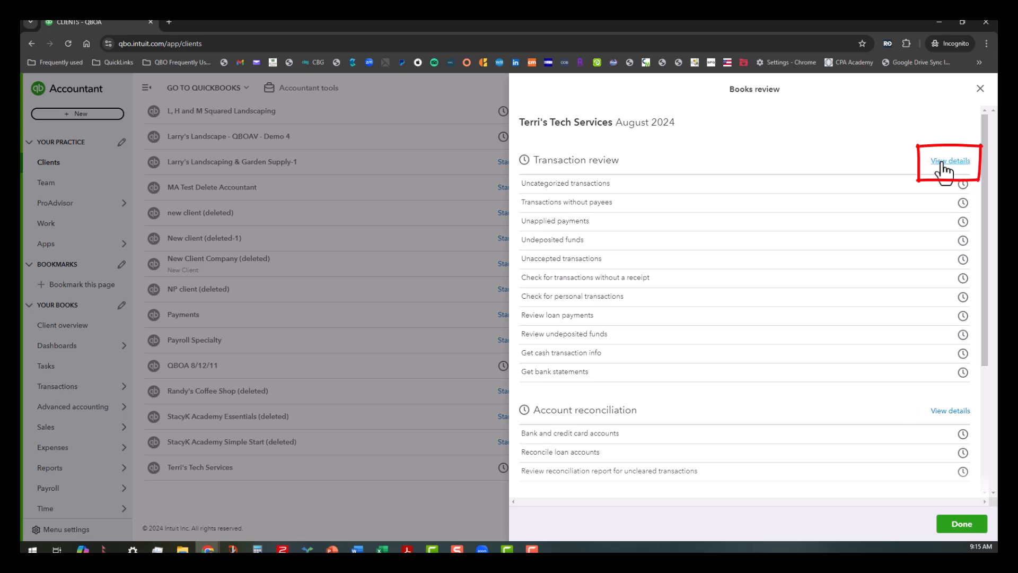
- In the full Transaction review page, set Bank transactions status to Done
left_click(950, 160)
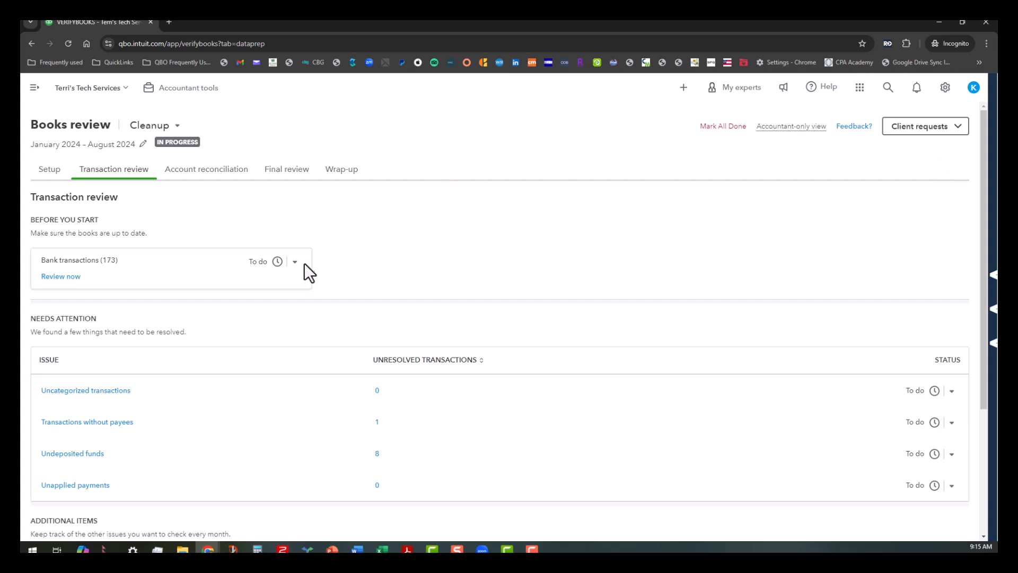
mouse_move(295, 261)
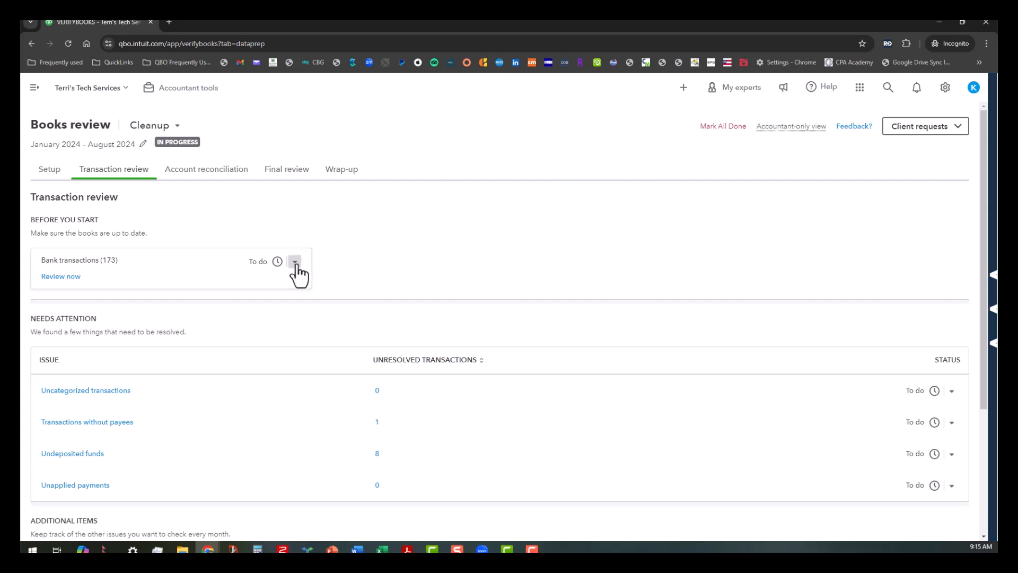
left_click(294, 261)
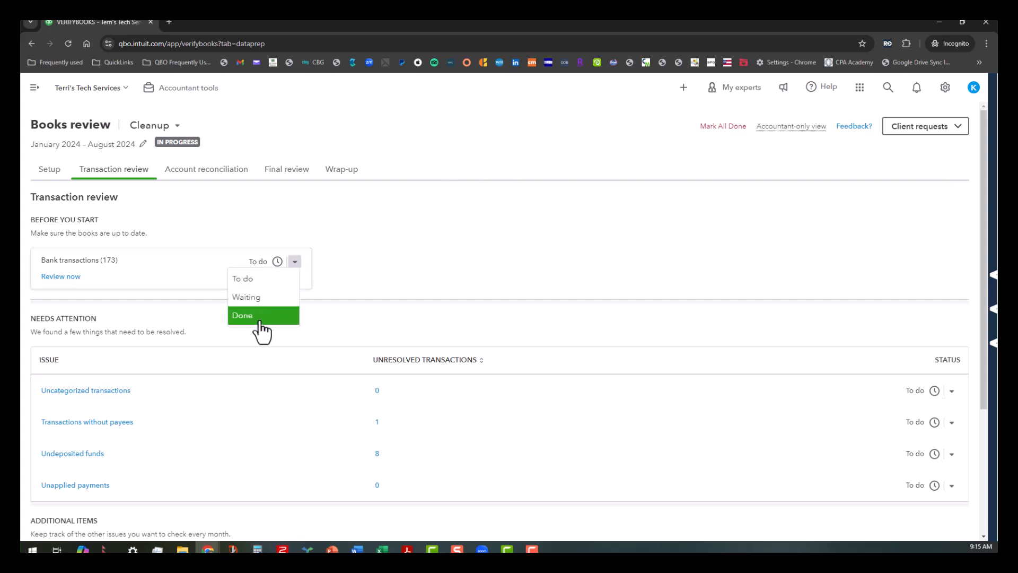
left_click(242, 315)
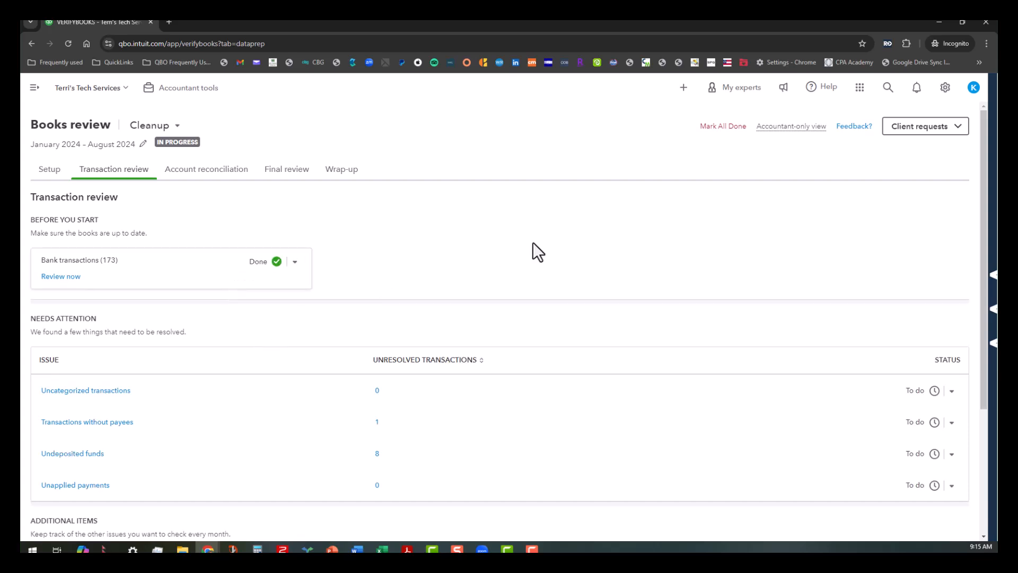
scroll("down", 3)
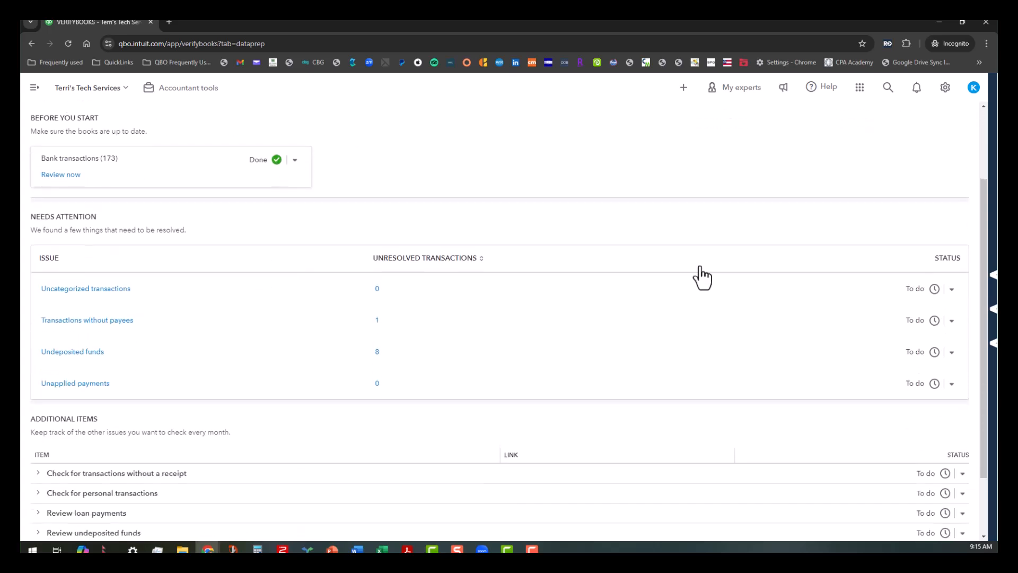
scroll("down", 3)
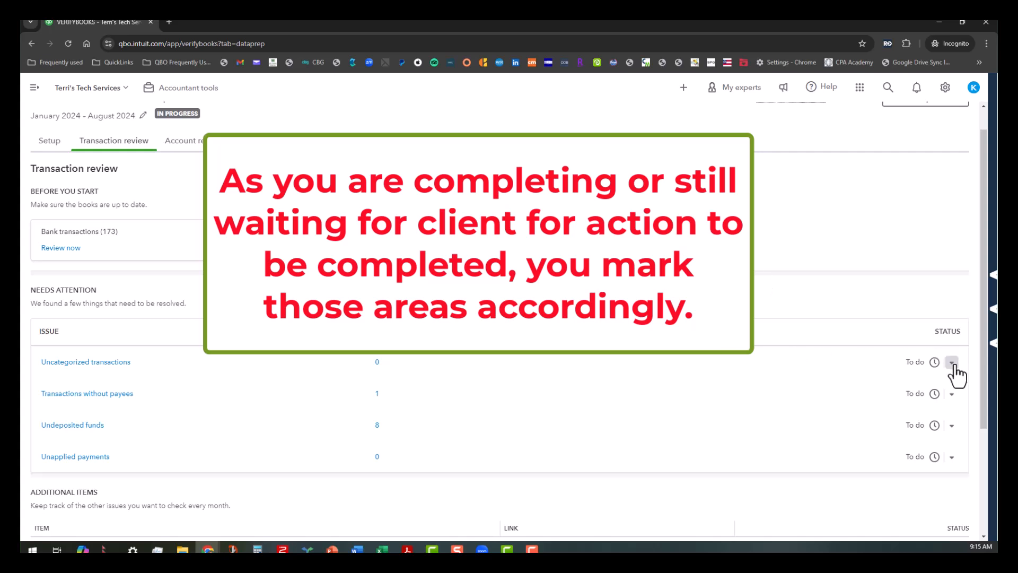
- Mark Uncategorized transactions, Unapplied payments and Get bank statements as Done
left_click(952, 361)
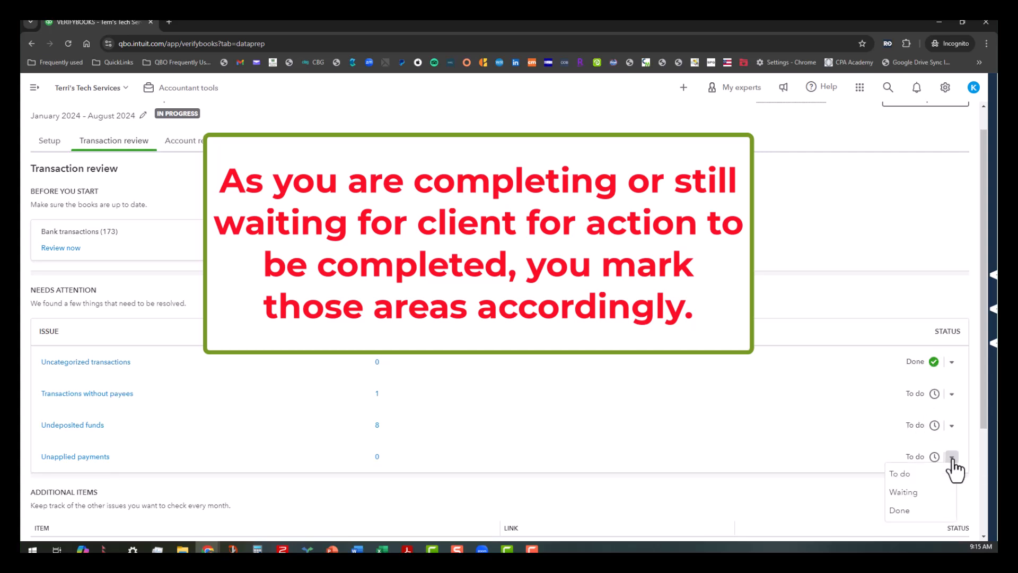
left_click(898, 510)
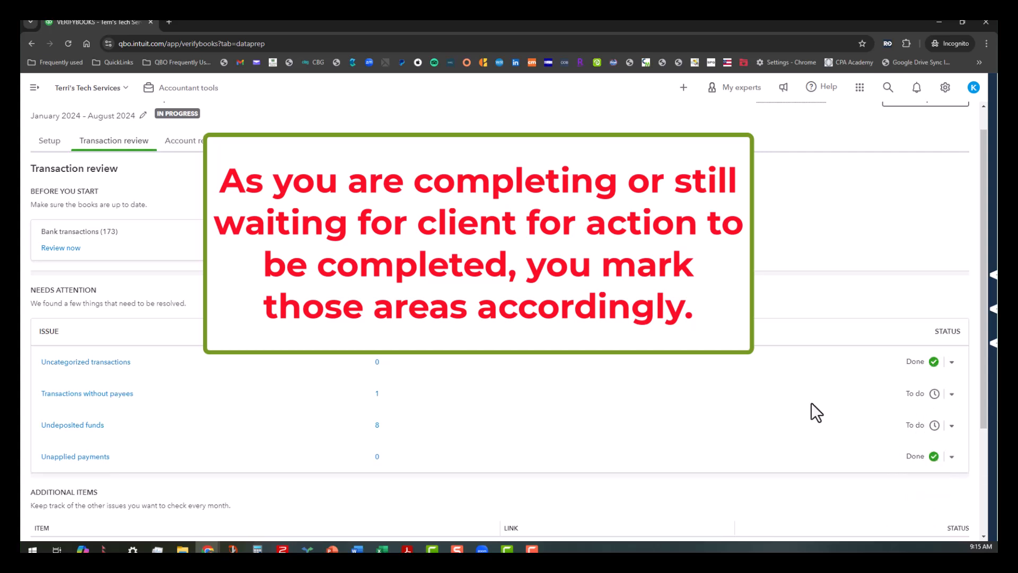
scroll("down", 3)
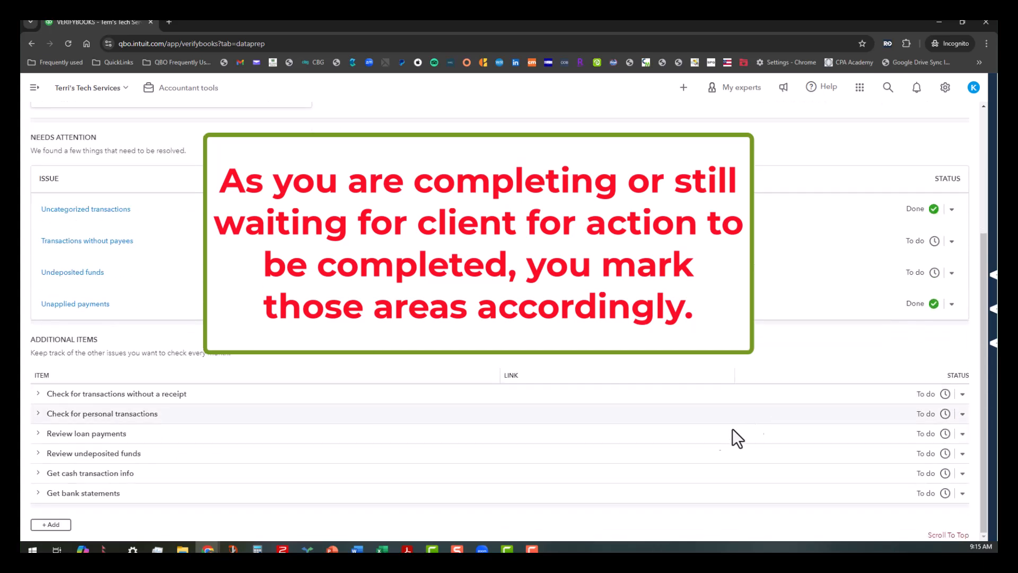
mouse_move(503, 429)
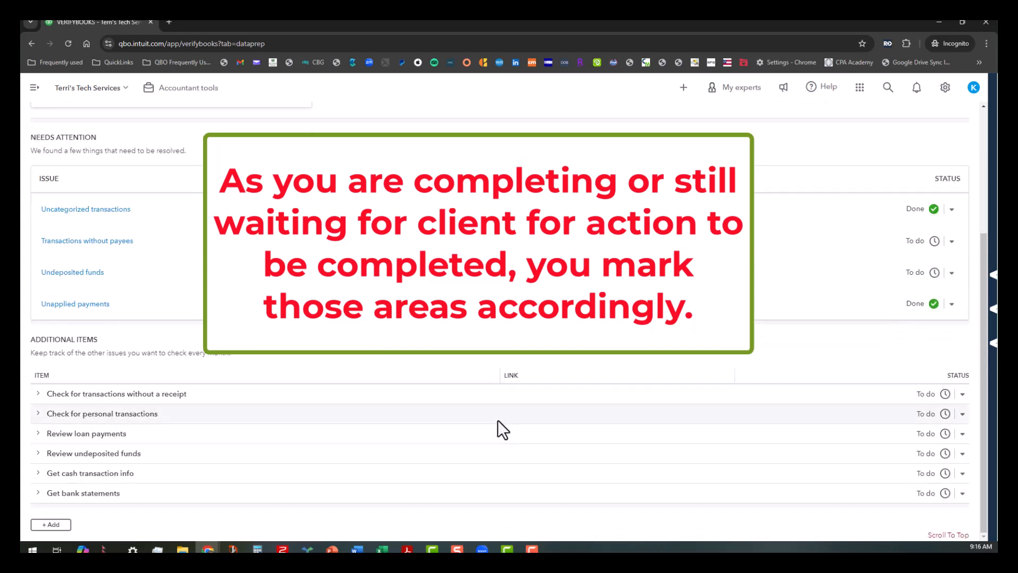
mouse_move(970, 462)
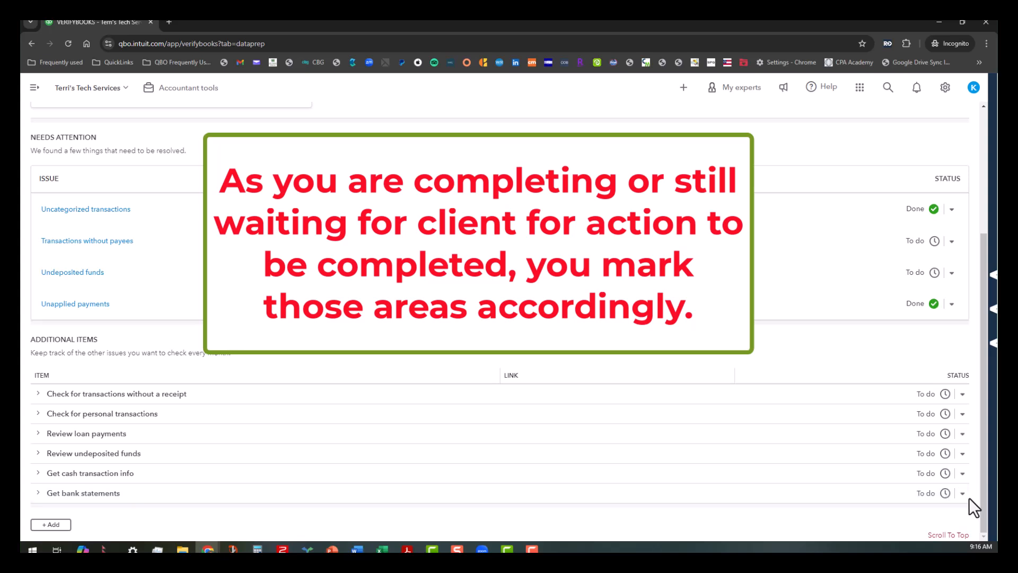
left_click(962, 493)
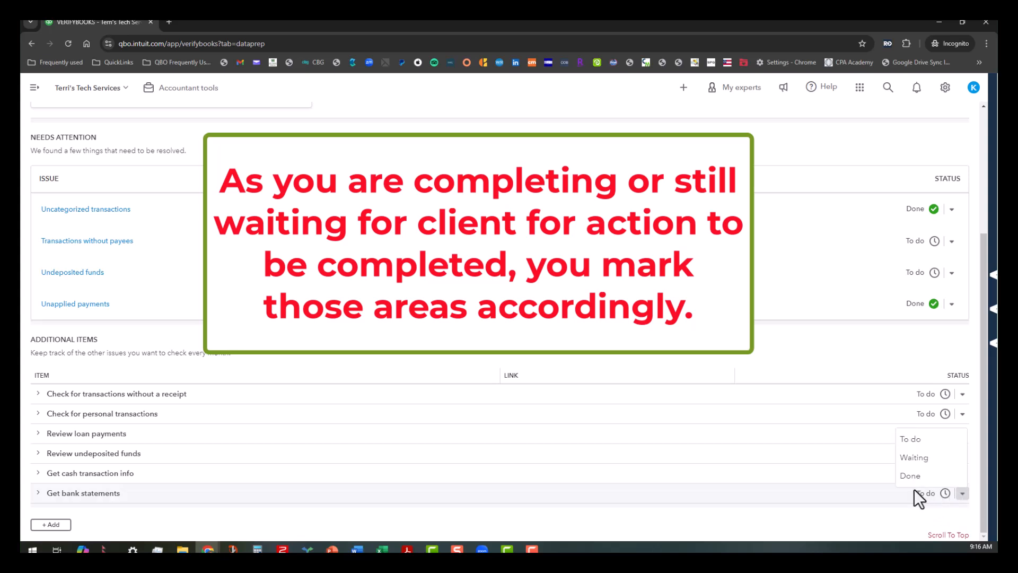
left_click(910, 475)
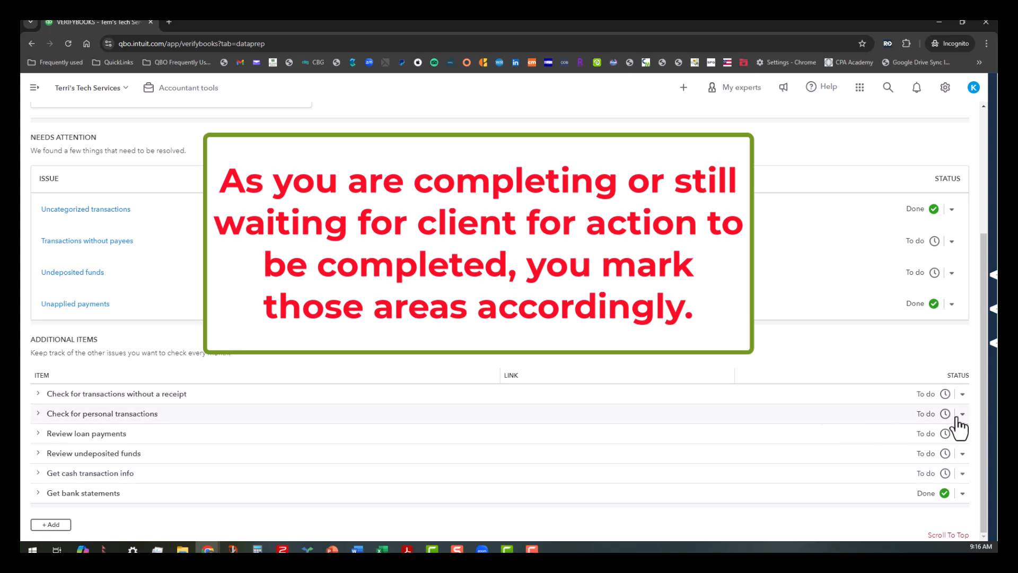
- Mark personal transactions check, cash transaction info and transactions without payees as Waiting
left_click(962, 413)
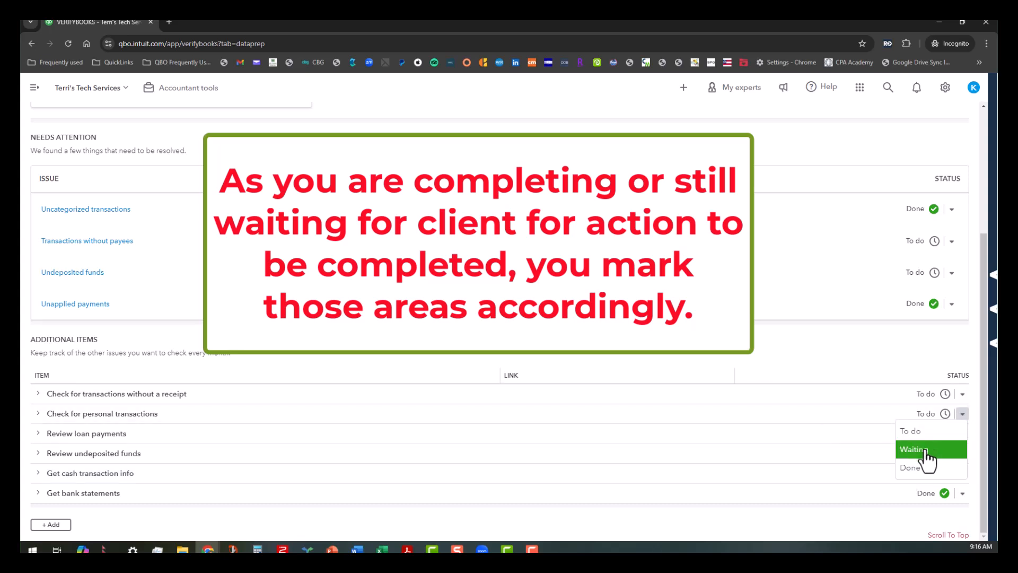
left_click(913, 450)
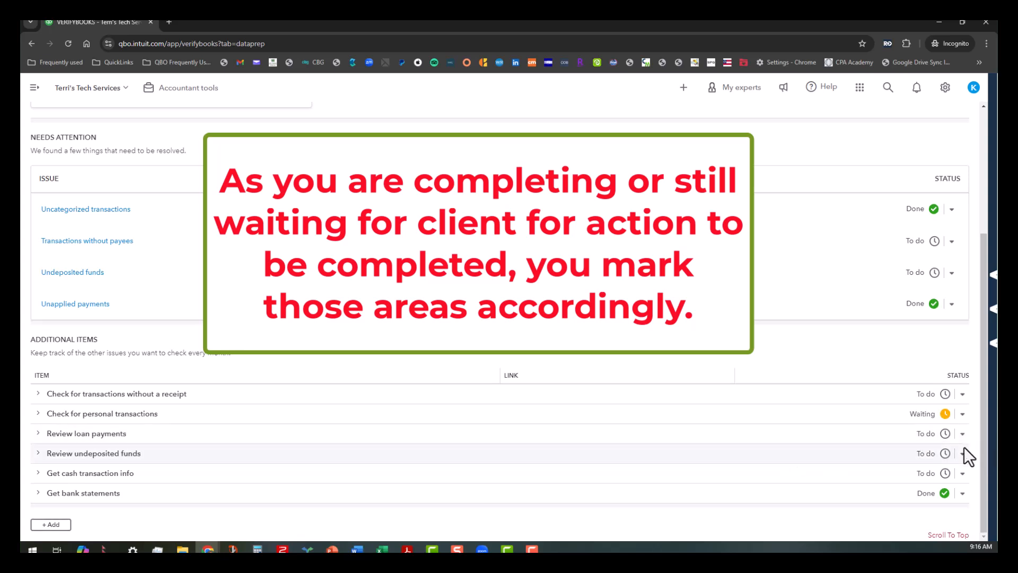
left_click(962, 472)
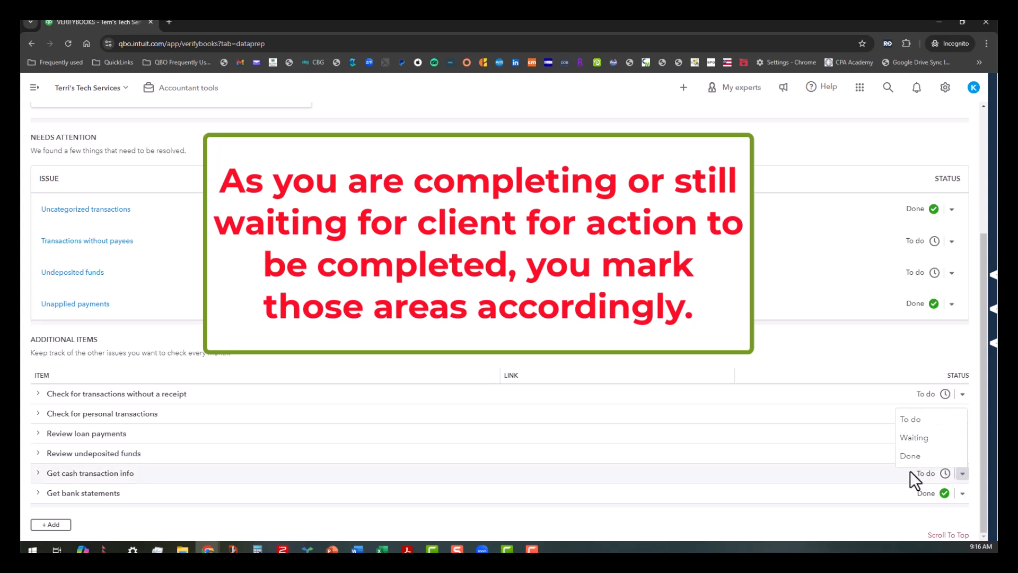
left_click(913, 437)
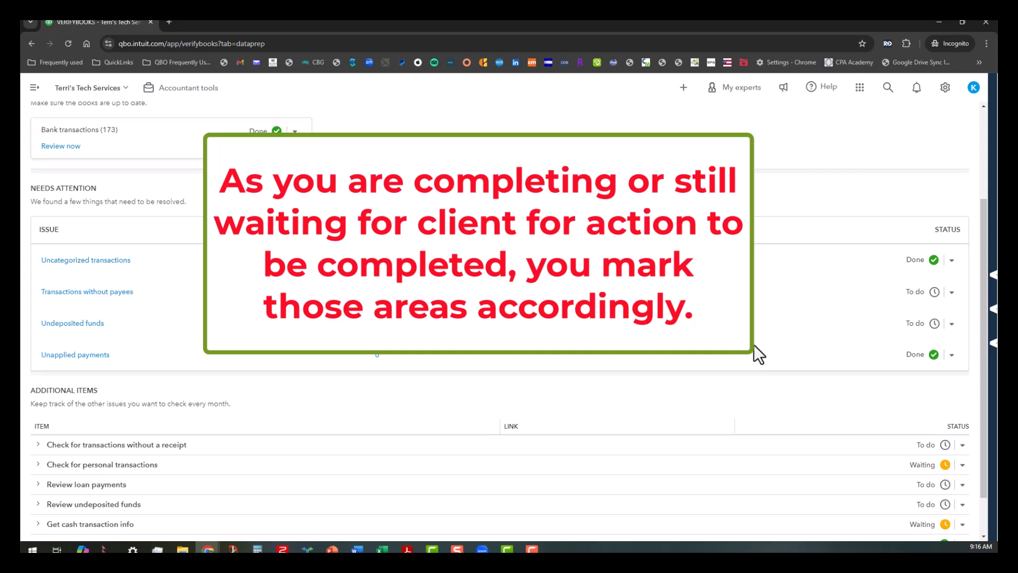
left_click(951, 291)
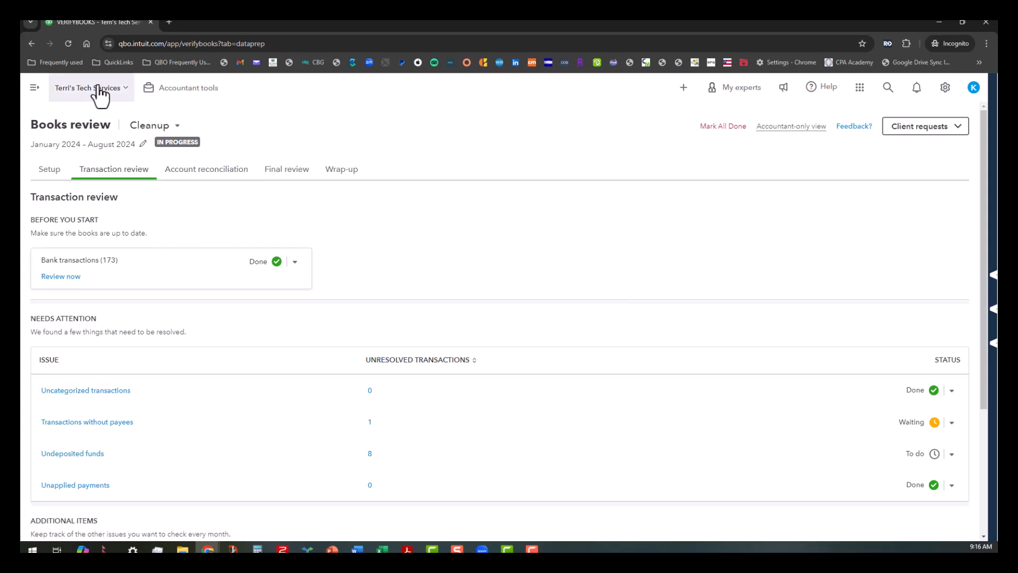
- Go back to practice, reopen Terri's Tech Services' review summary and enter the Account reconciliation details
left_click(90, 88)
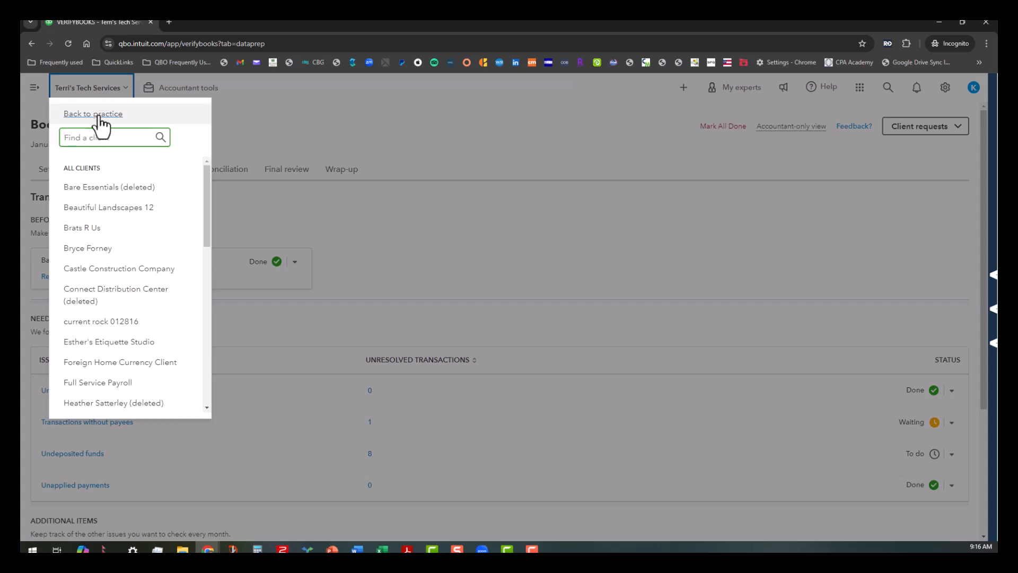
left_click(94, 113)
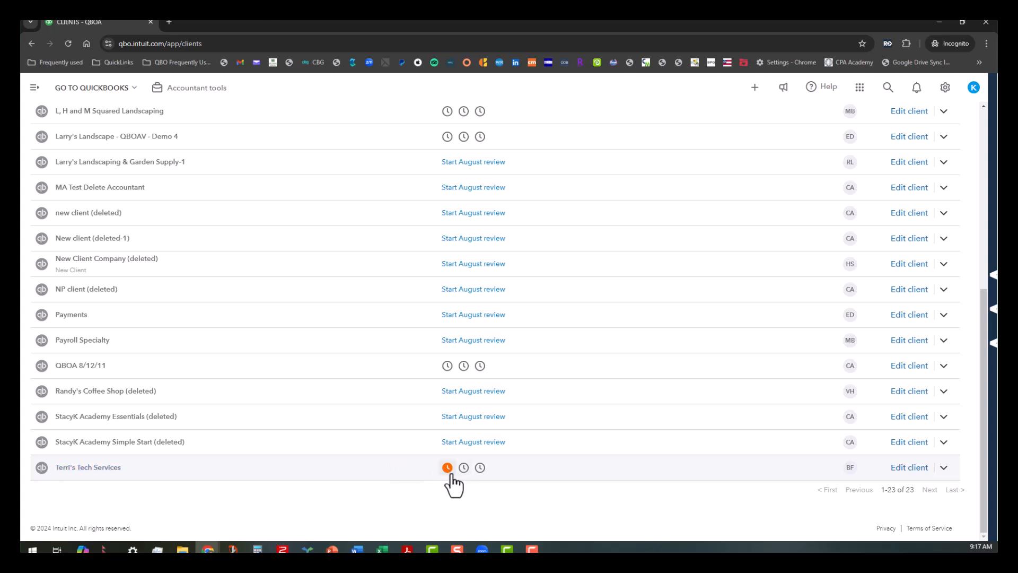
left_click(448, 466)
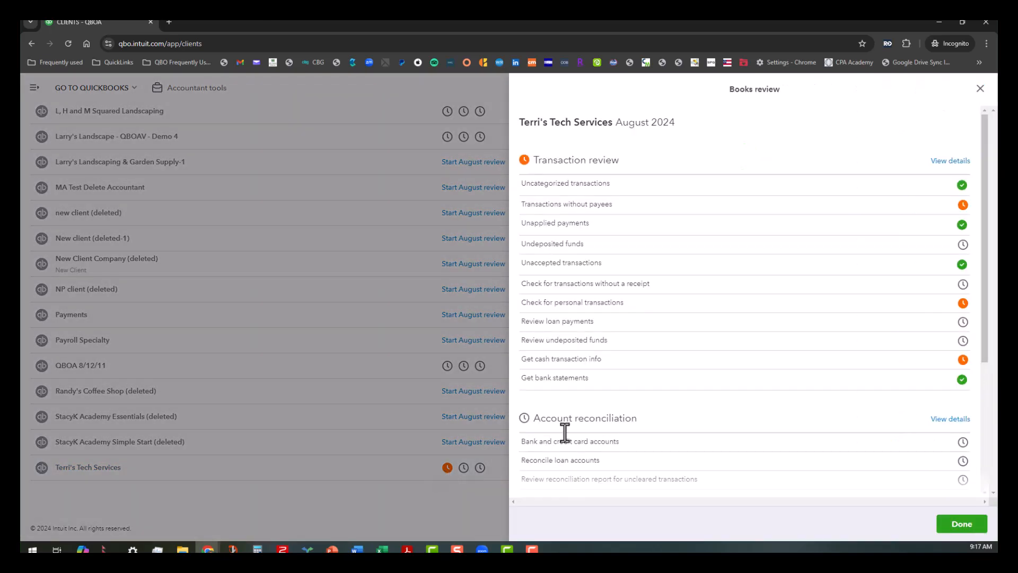
mouse_move(816, 463)
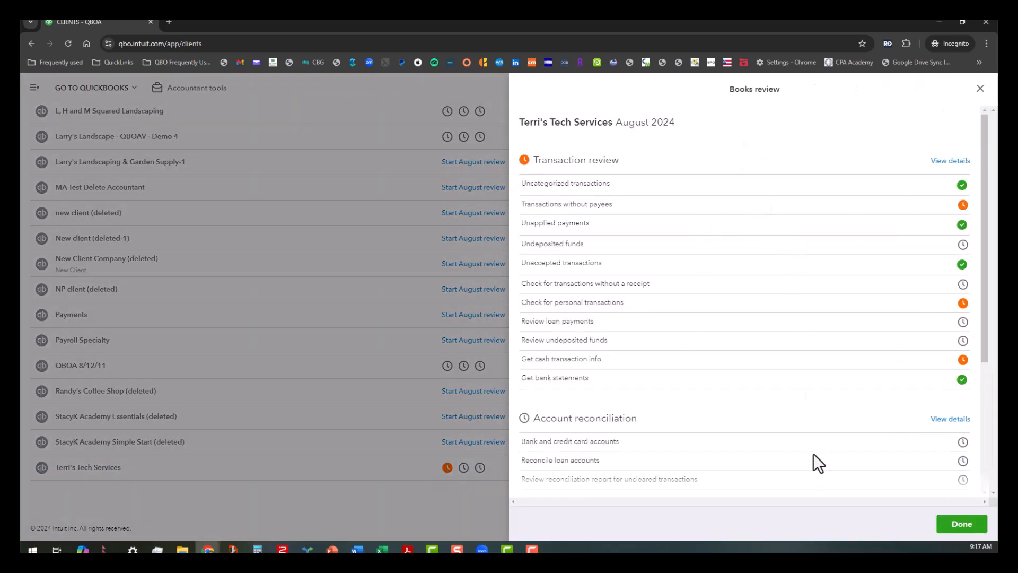
scroll("down", 3)
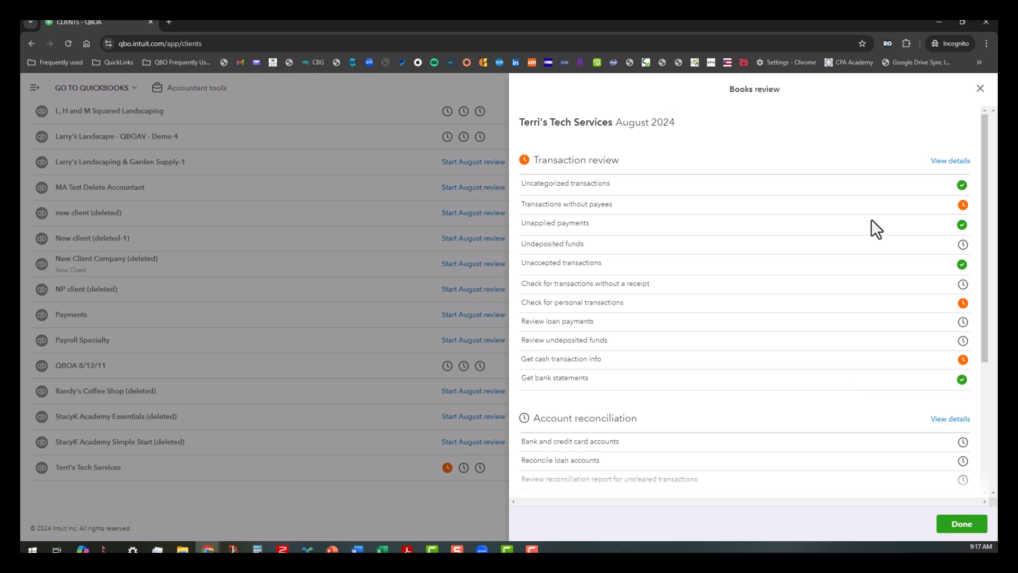
mouse_move(825, 426)
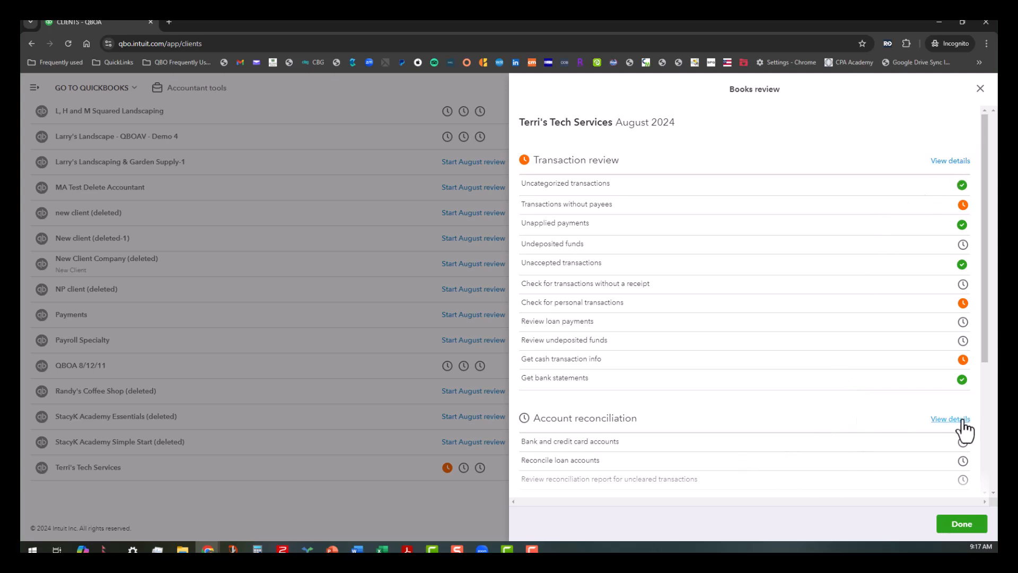
left_click(950, 419)
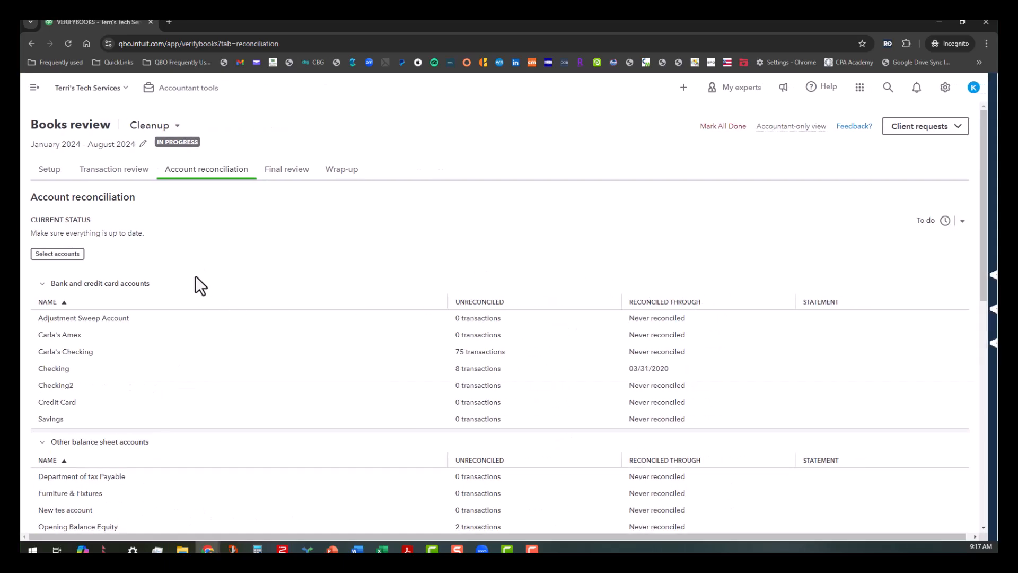
- Under Additional items, set Reconcile loan accounts to Waiting and return to the top of the page
scroll("down", 3)
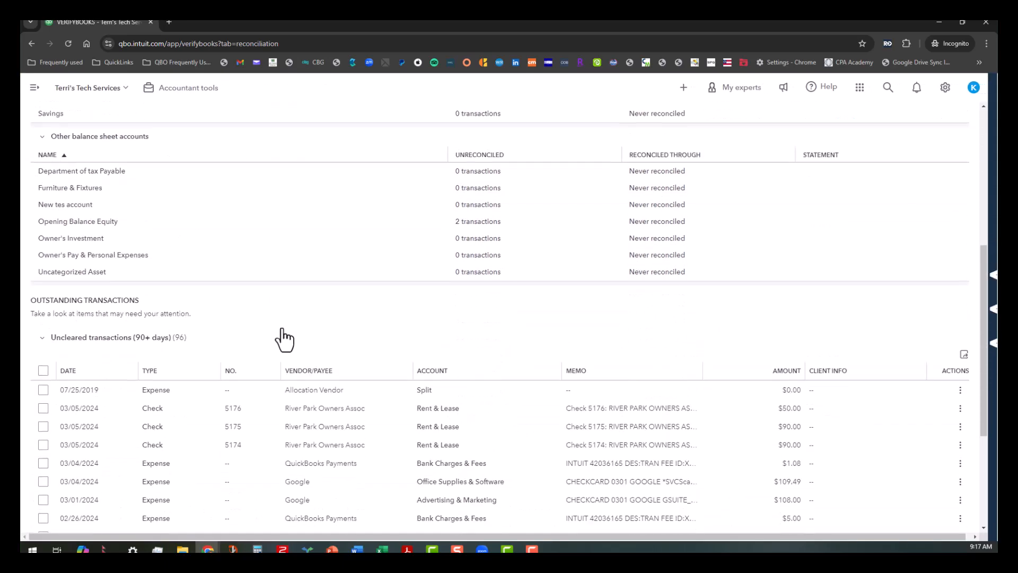
scroll("down", 3)
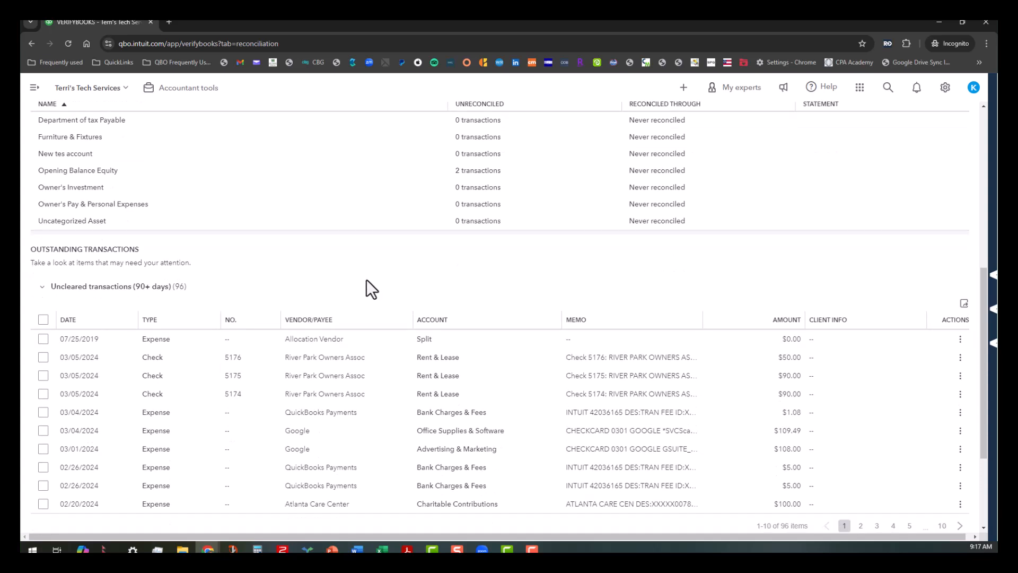
scroll("down", 3)
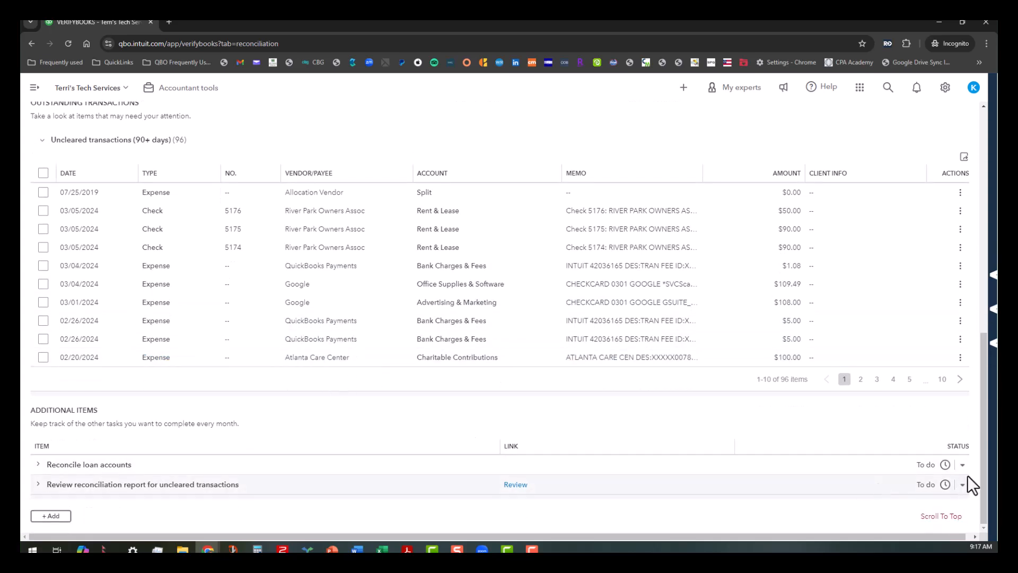
left_click(961, 464)
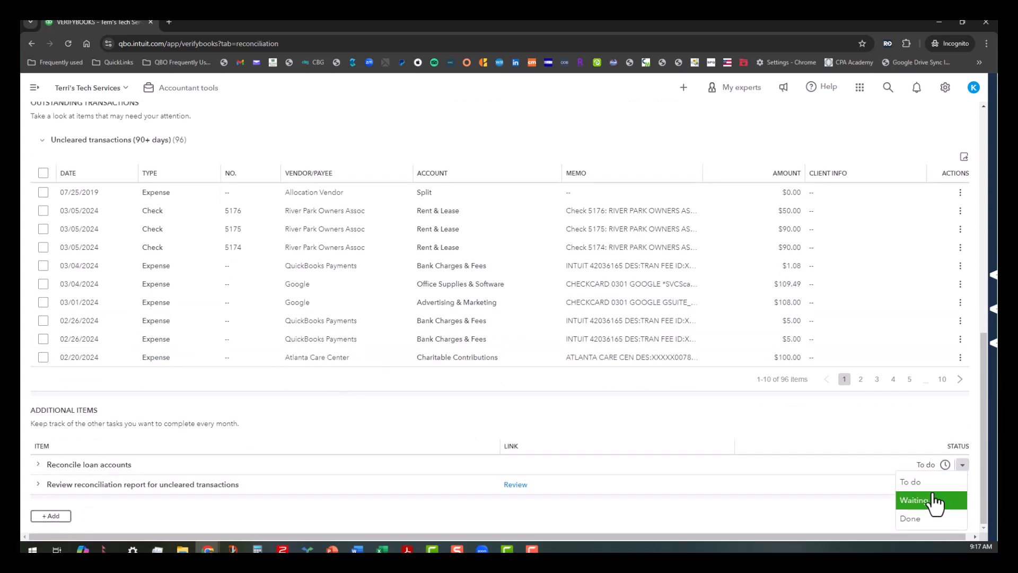
left_click(915, 500)
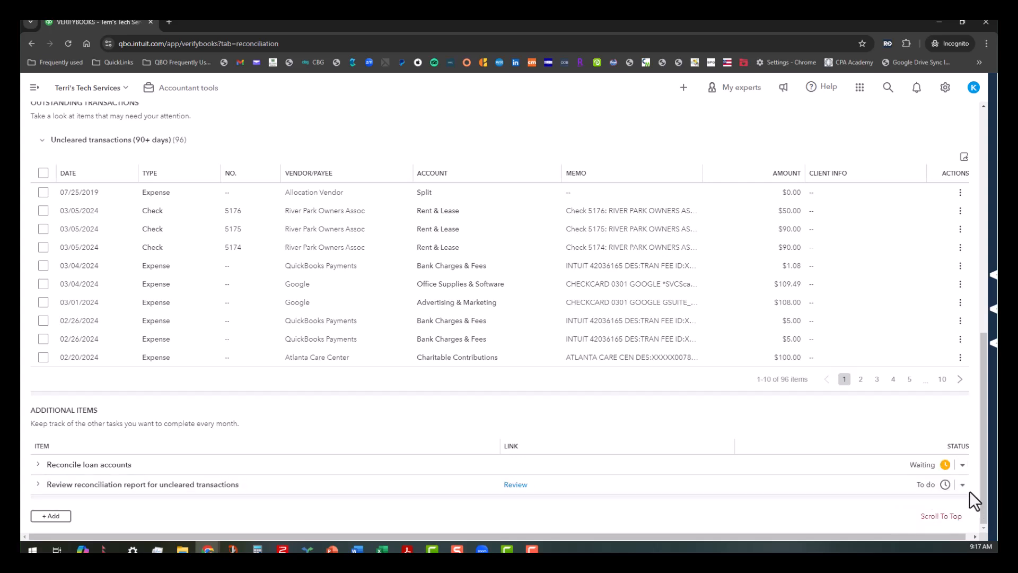
left_click(962, 484)
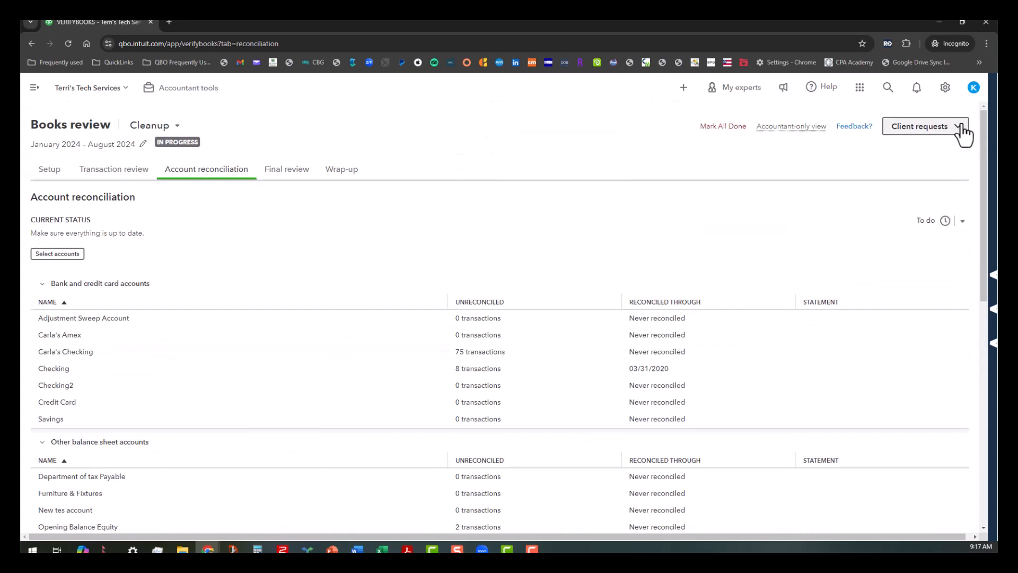
- View the empty Client requests panel, close it, and bring up the client switcher list
left_click(921, 126)
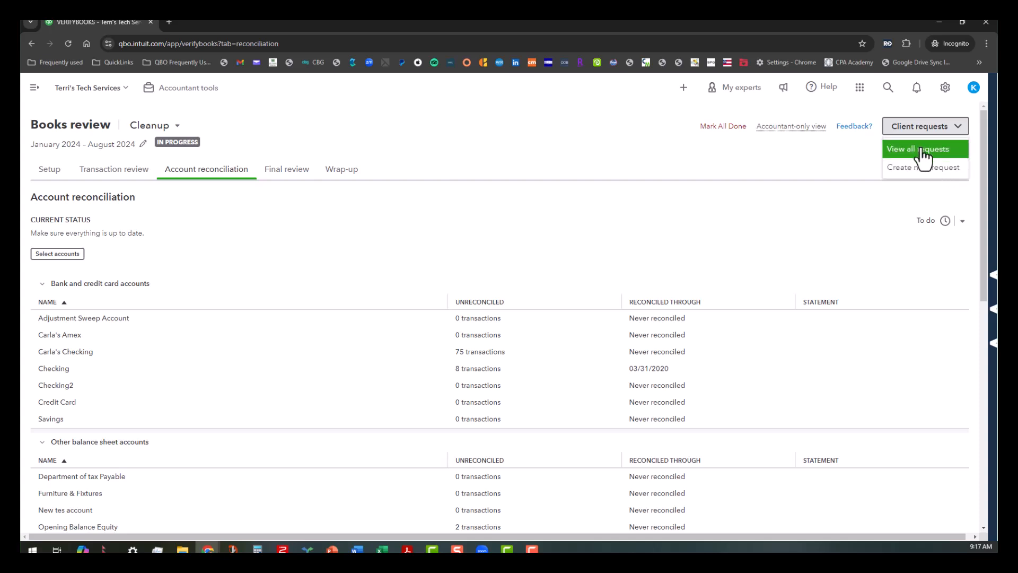
left_click(917, 149)
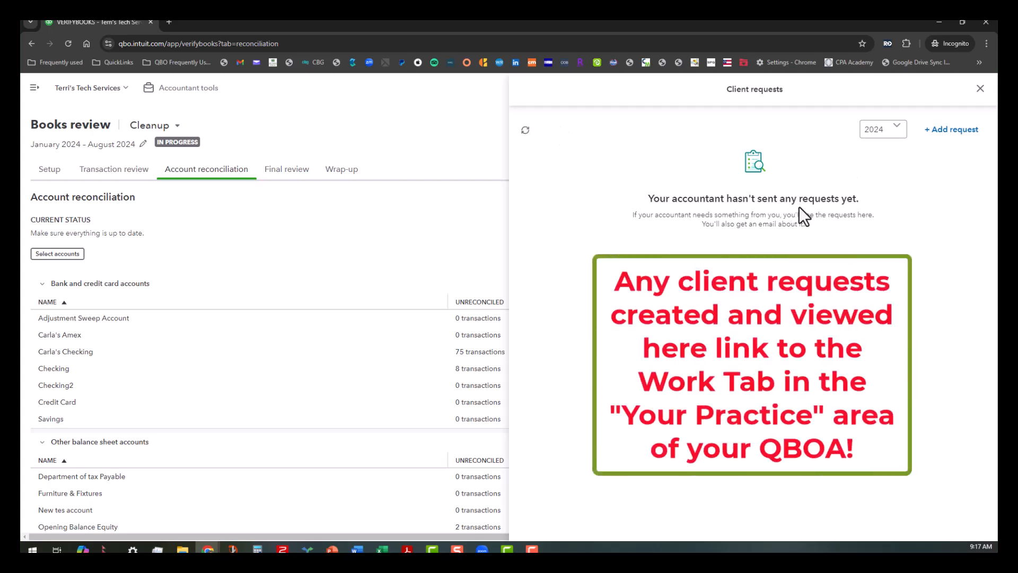
left_click(950, 129)
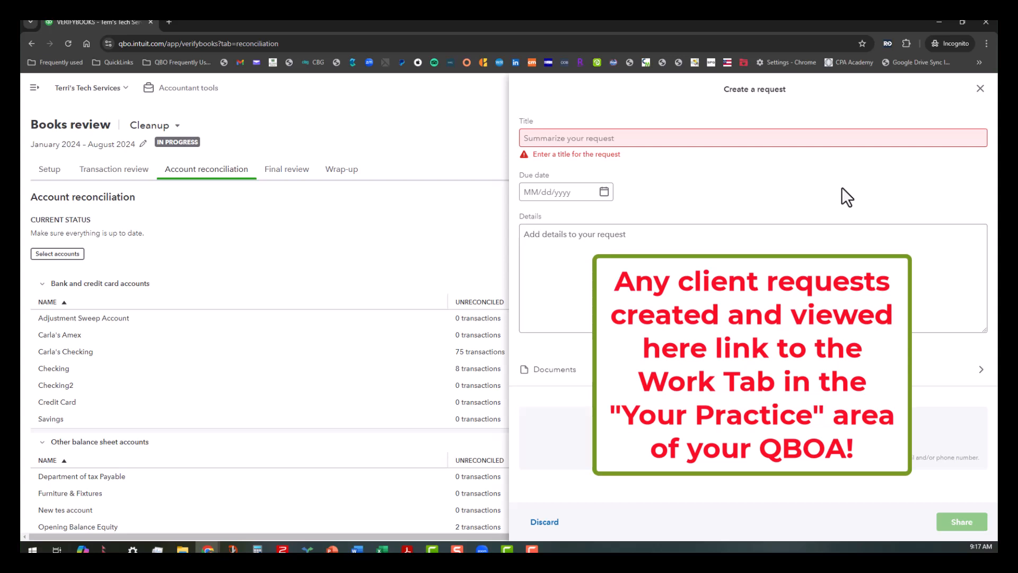
mouse_move(990, 58)
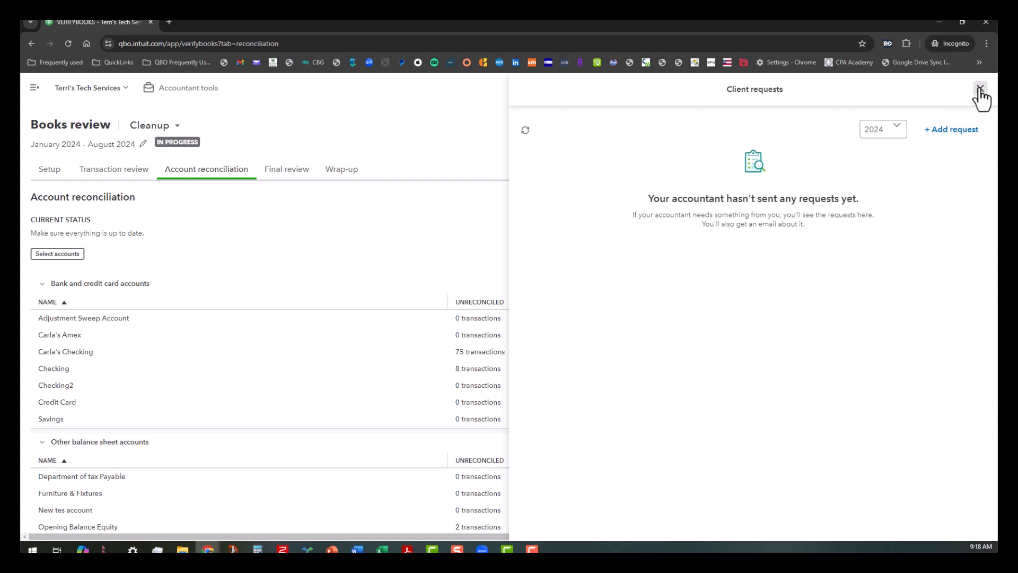
left_click(980, 89)
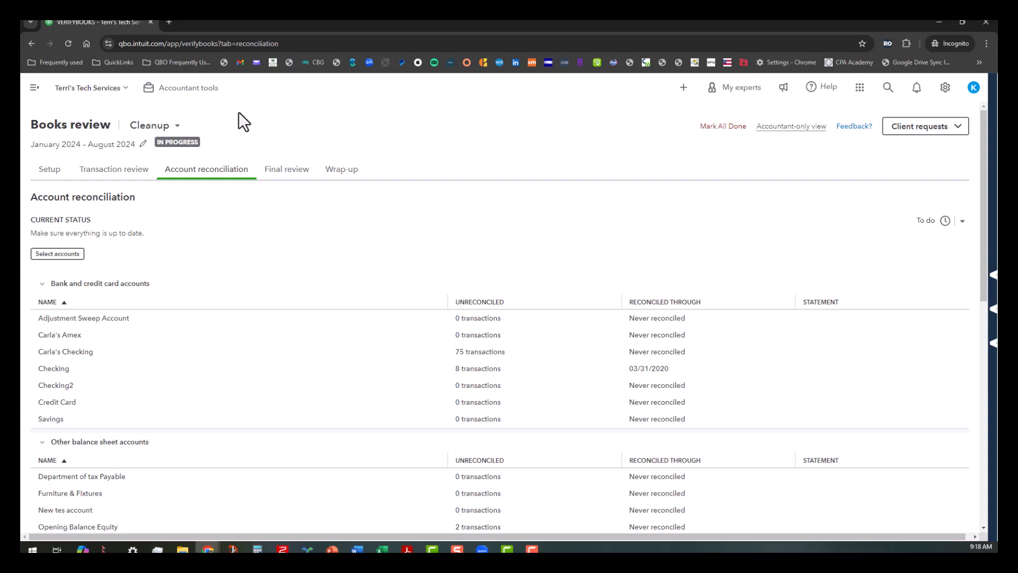
left_click(88, 88)
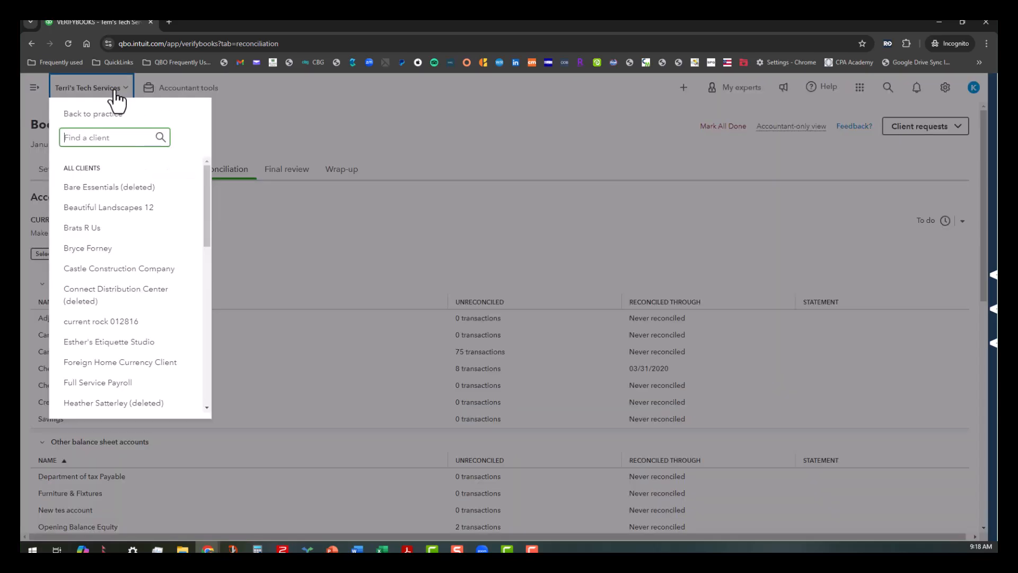
- Go back to practice, reopen Terri's Tech Services' review summary and enter the Final review details
left_click(93, 114)
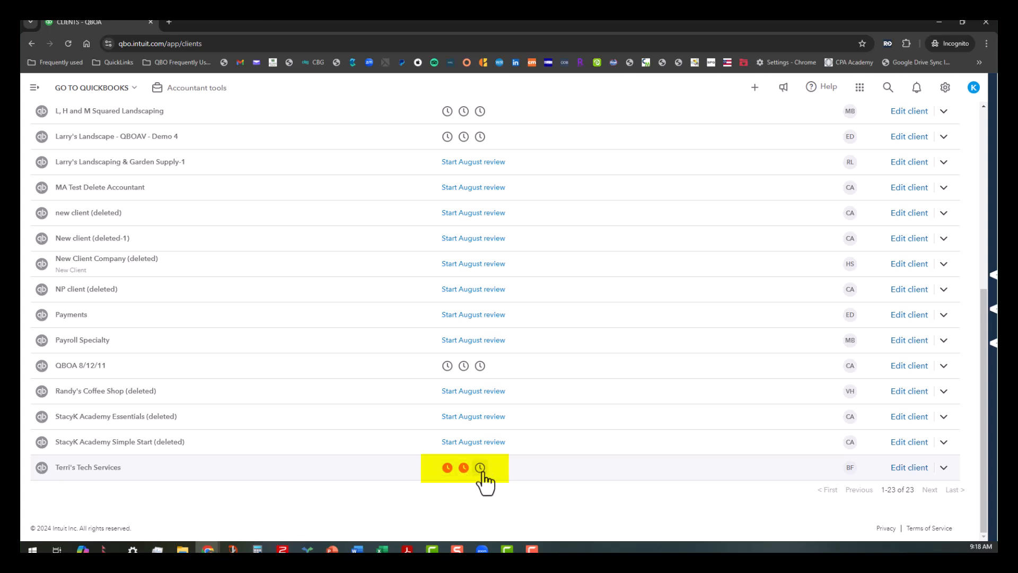
mouse_move(156, 486)
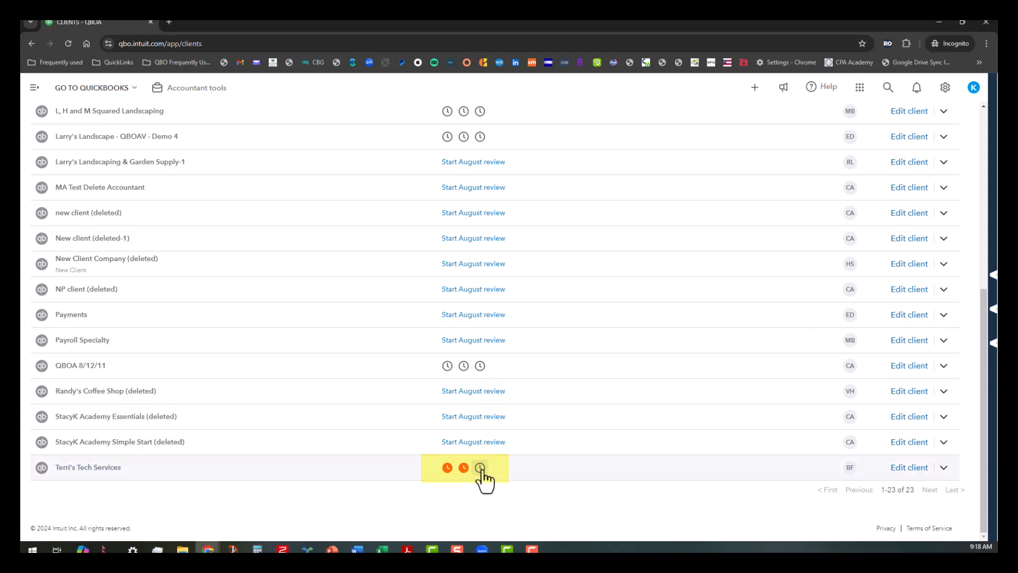
left_click(479, 467)
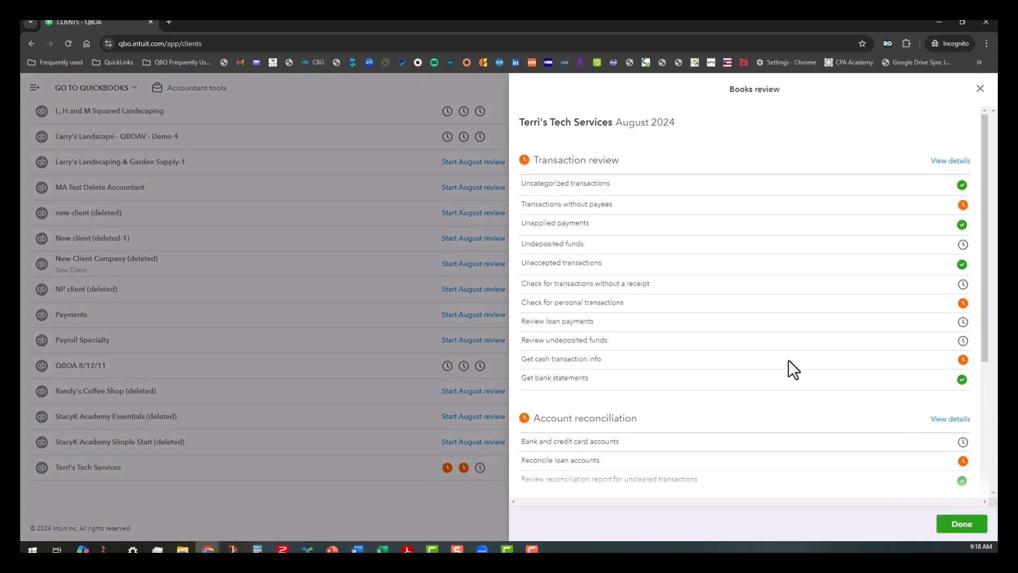
scroll("down", 3)
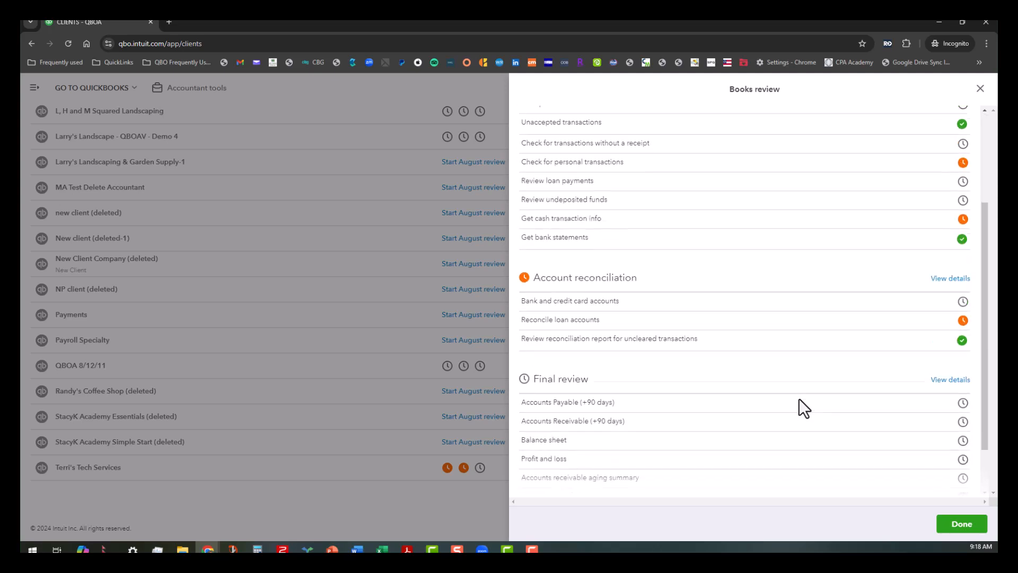
scroll("down", 3)
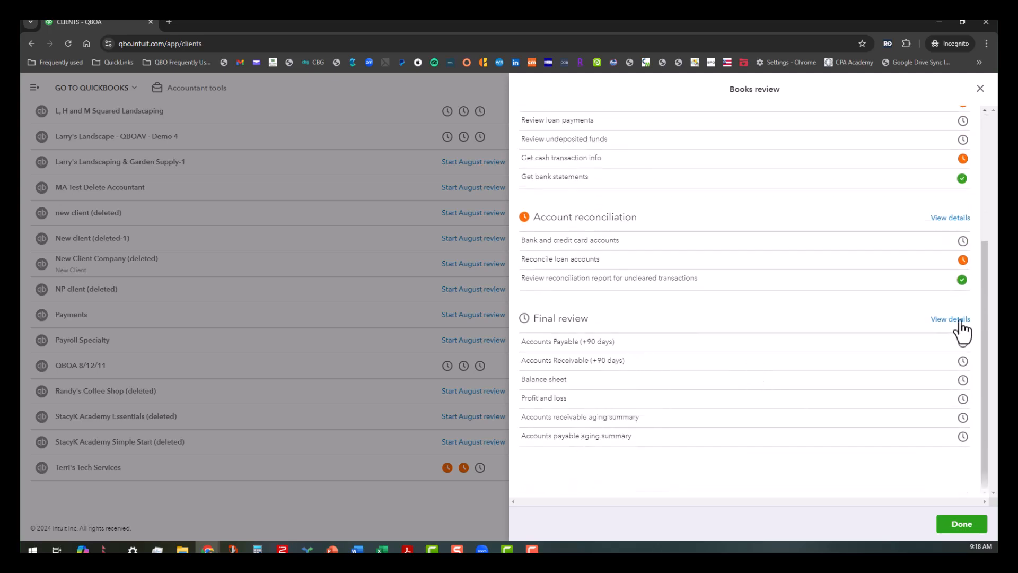
left_click(949, 319)
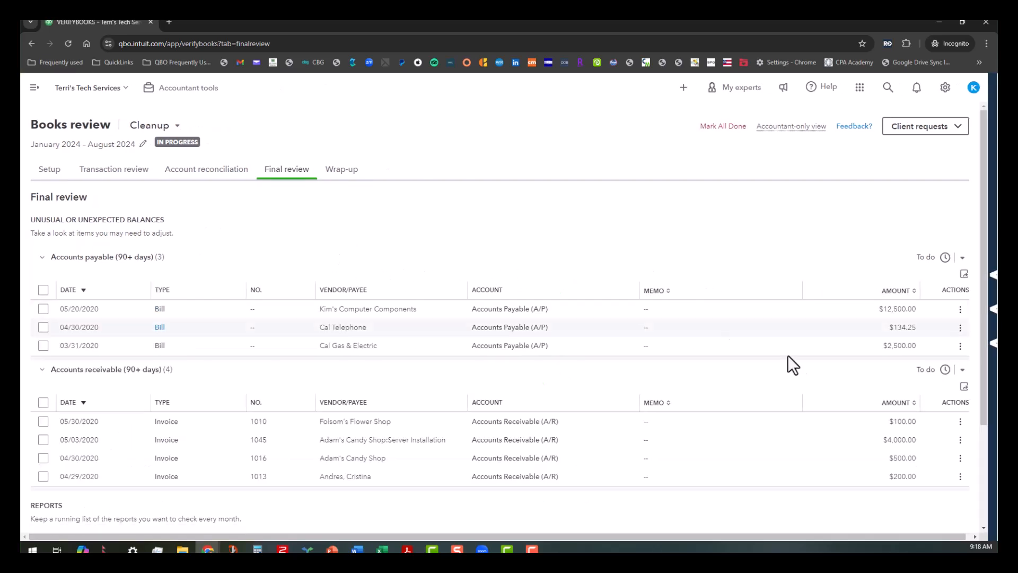
- Under Reports, set Balance sheet and Profit and loss to Done, then leave via the client menu
scroll("down", 3)
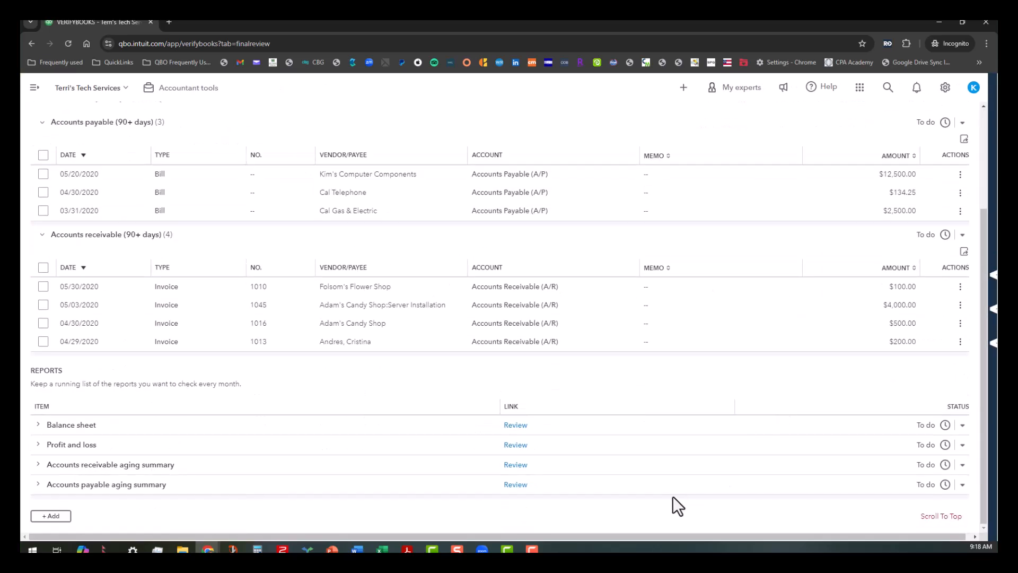
mouse_move(754, 424)
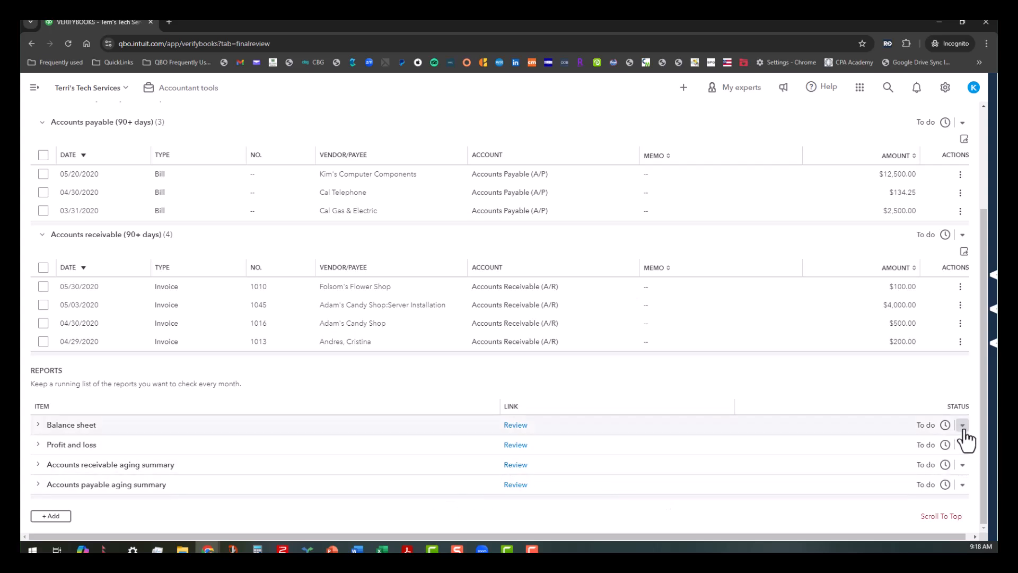
left_click(963, 424)
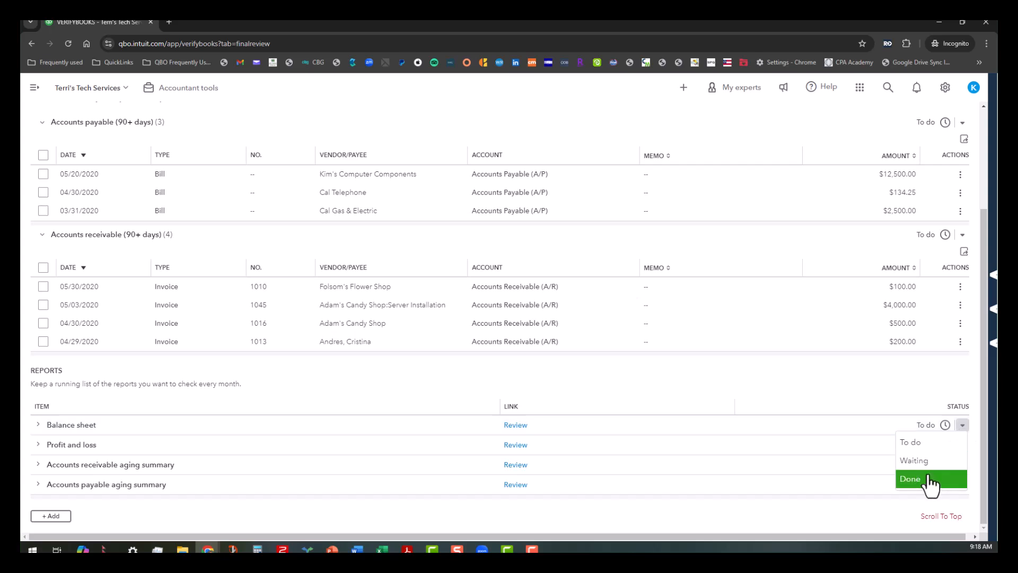
left_click(909, 478)
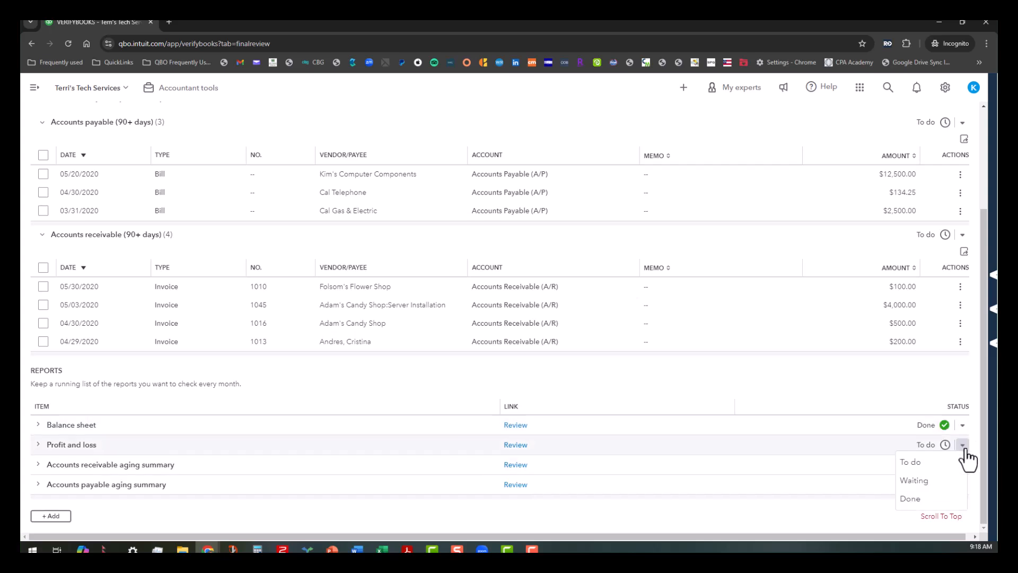
left_click(909, 499)
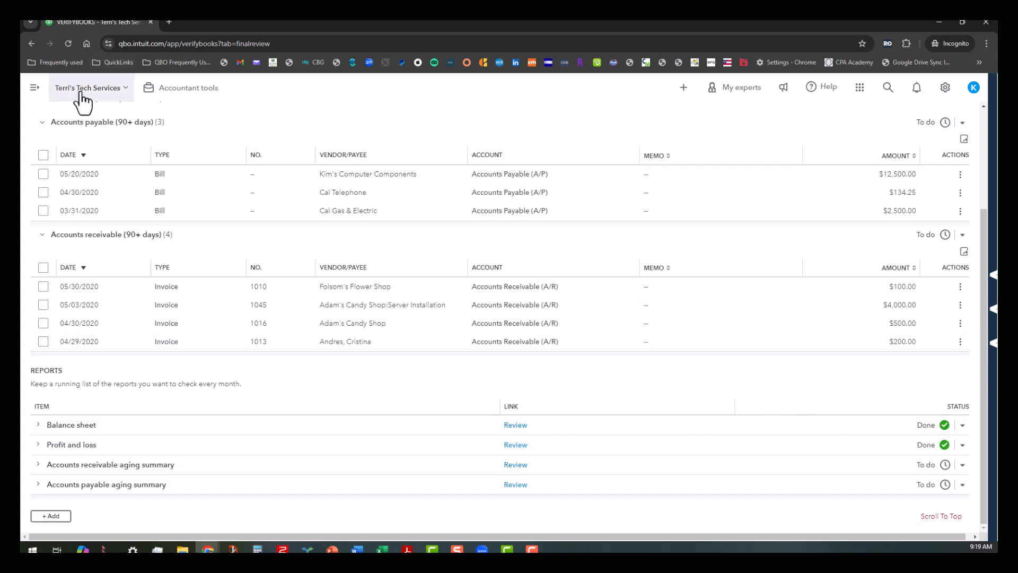
left_click(88, 87)
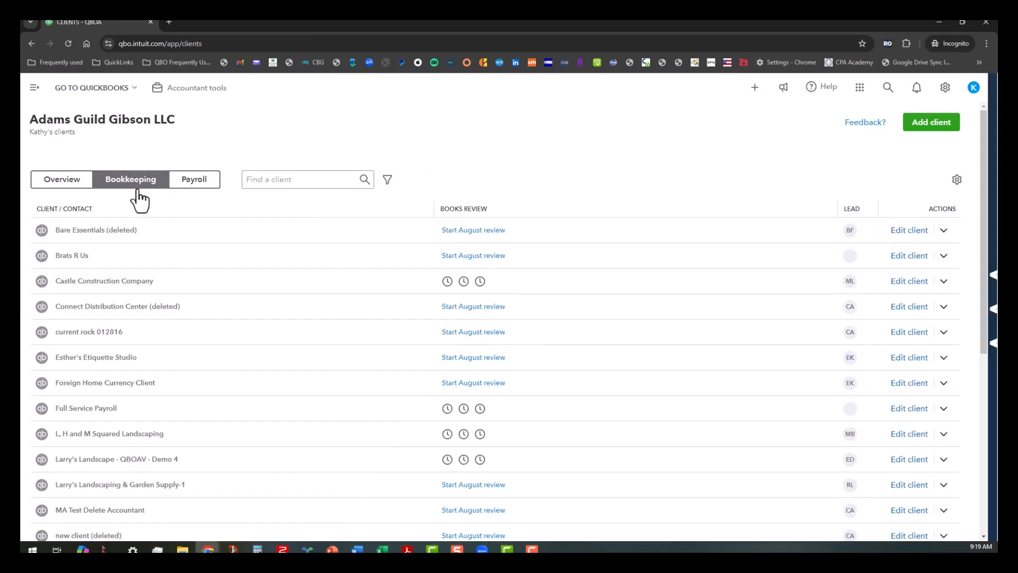
- Reopen Terri's Tech Services' summary, confirm the Final review checkmarks, and close it with Done
scroll("down", 3)
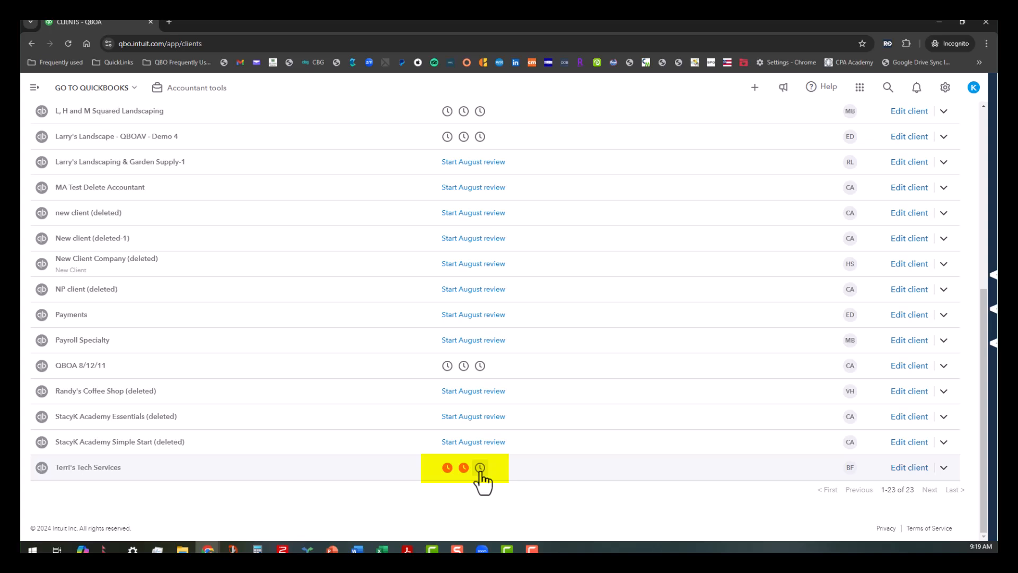
left_click(480, 466)
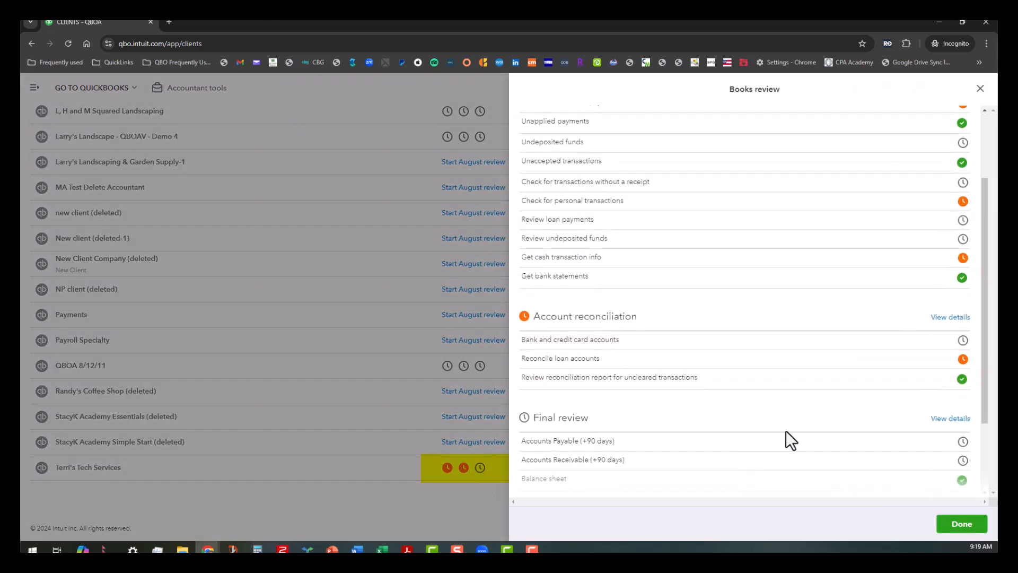
scroll("down", 3)
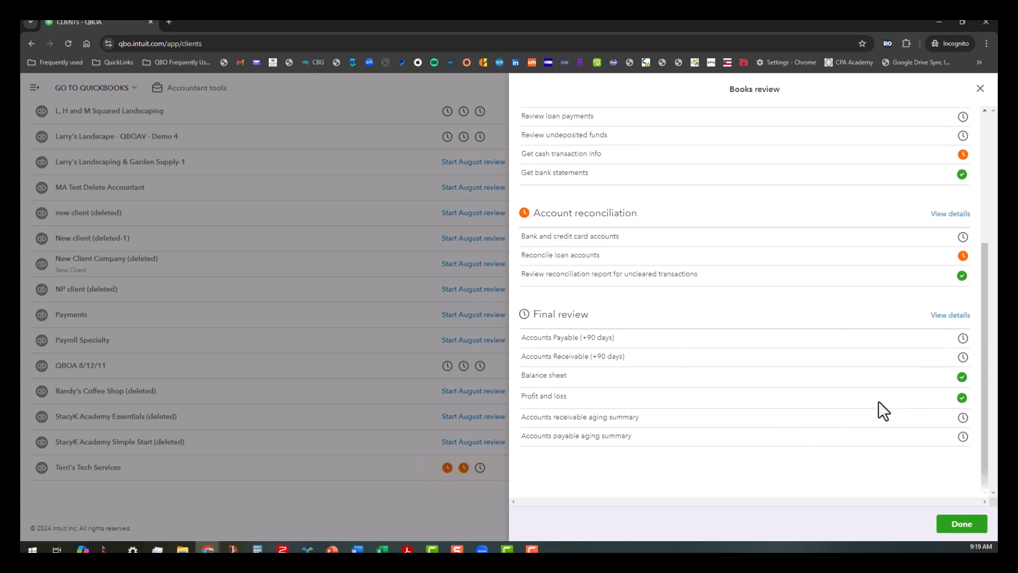
mouse_move(846, 378)
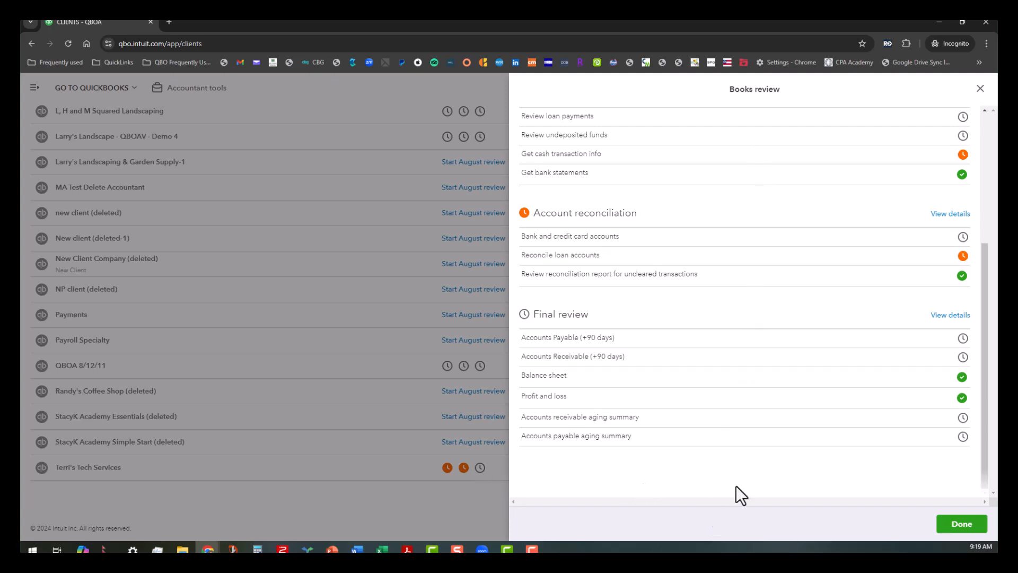
mouse_move(996, 369)
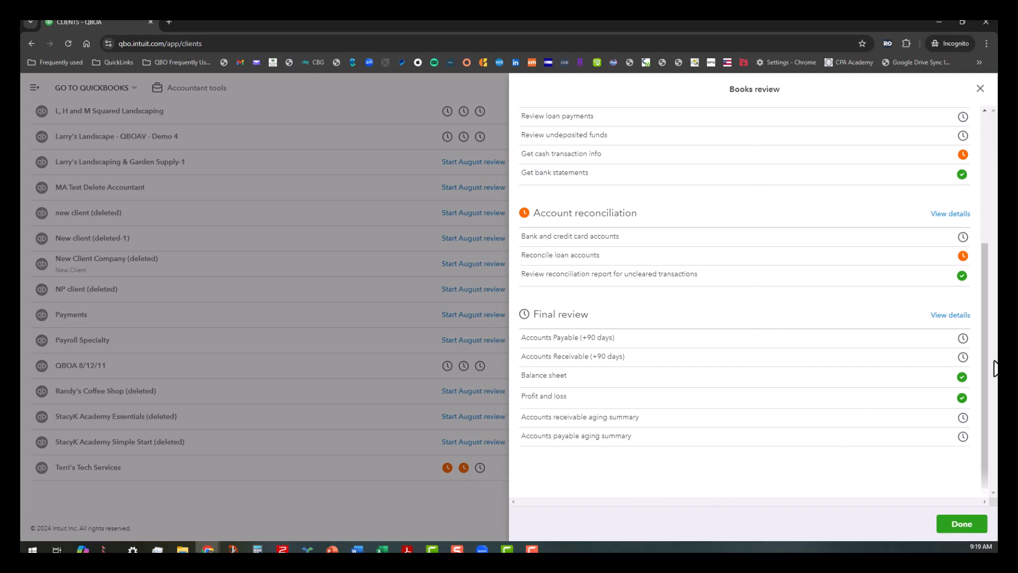
mouse_move(965, 524)
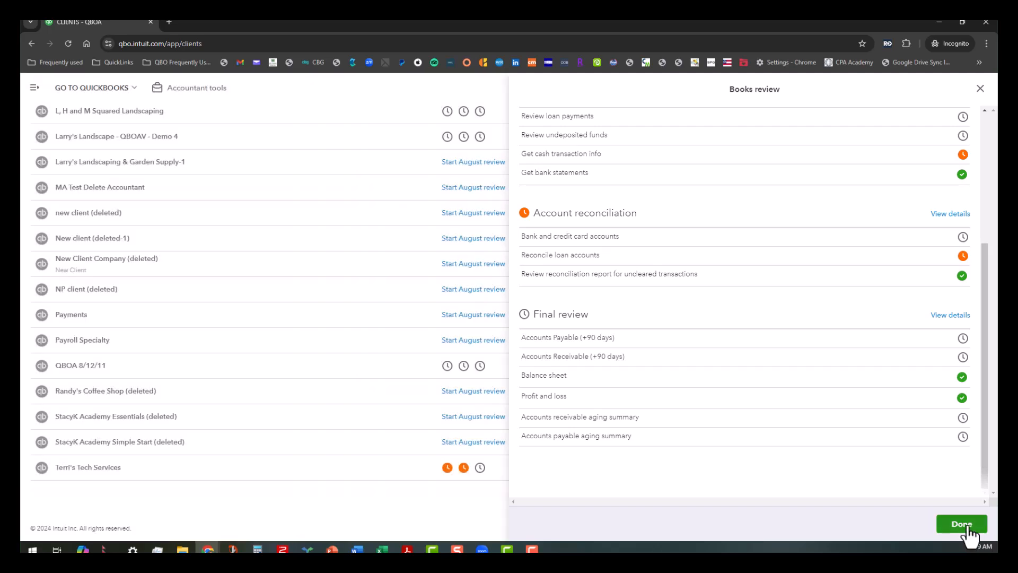
left_click(961, 524)
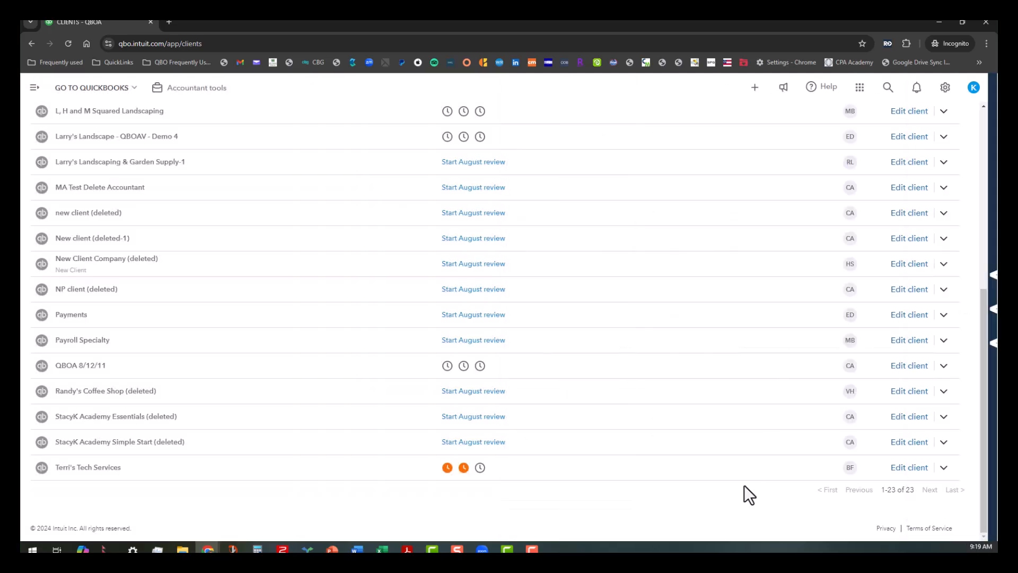